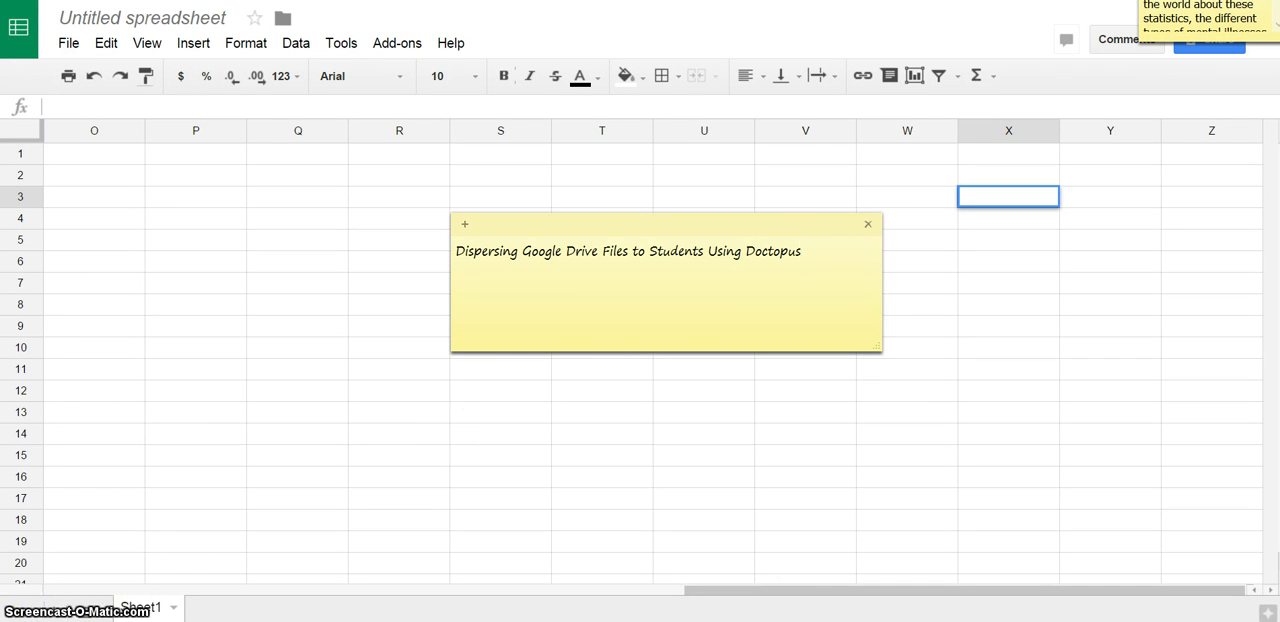
# - Launch the Doctopus add-on from the Add-ons menu so its sidebar shows the mode question
pyautogui.click(868, 224)
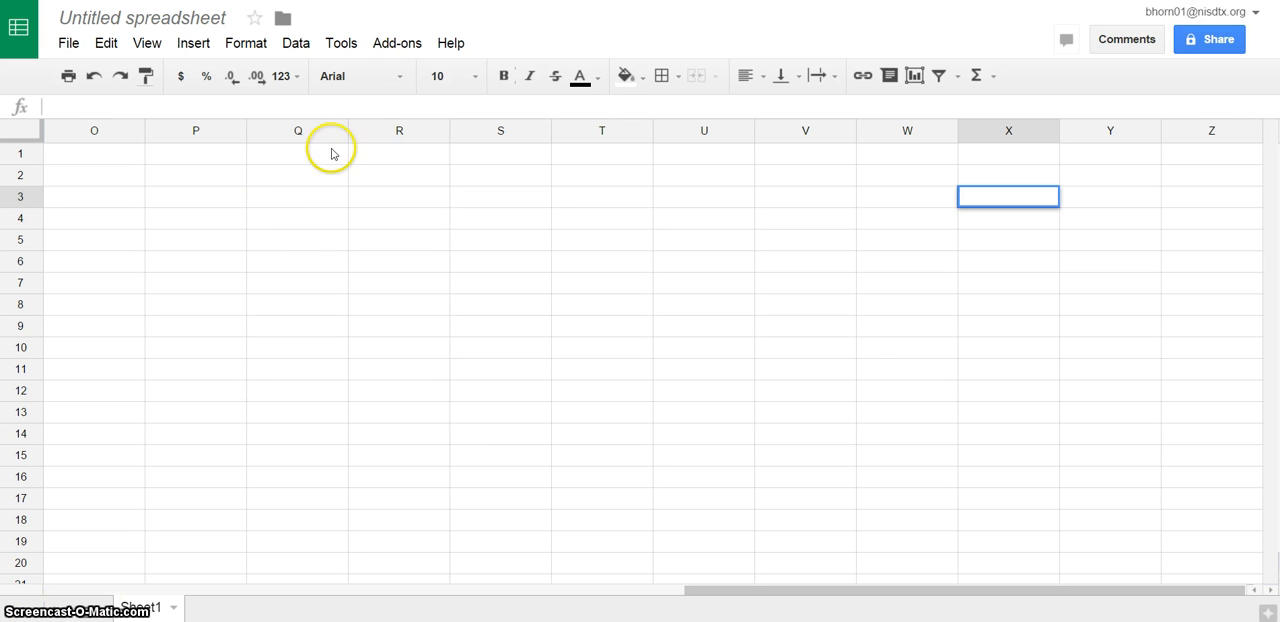
pyautogui.click(396, 44)
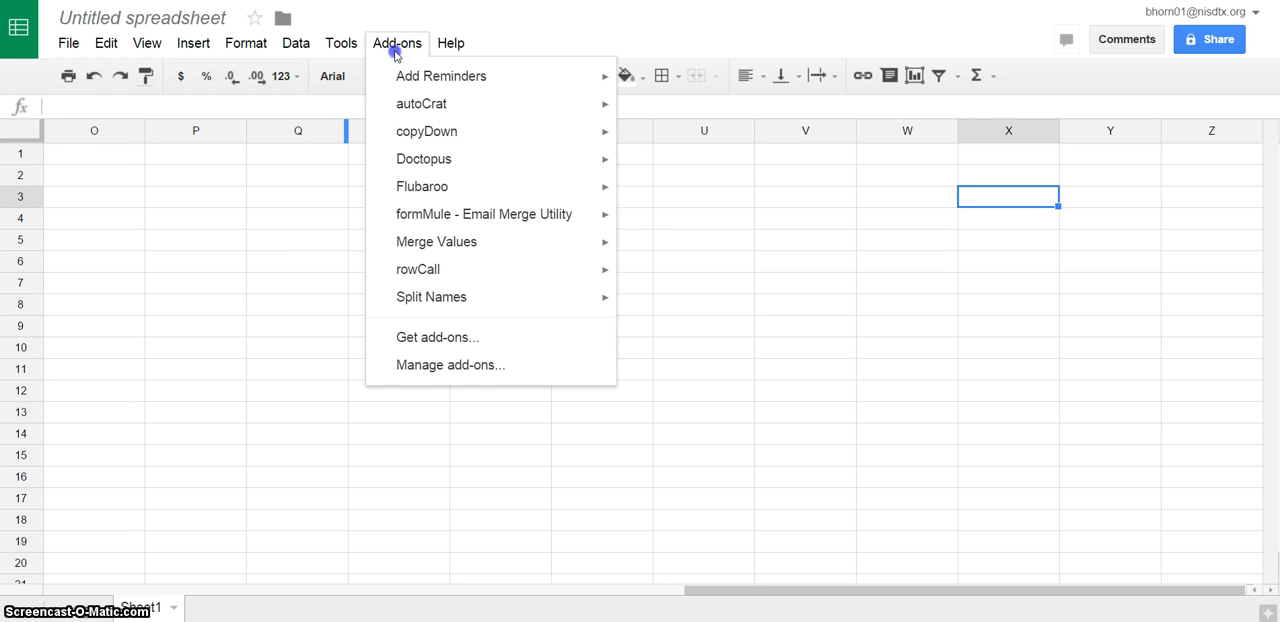
pyautogui.moveTo(424, 158)
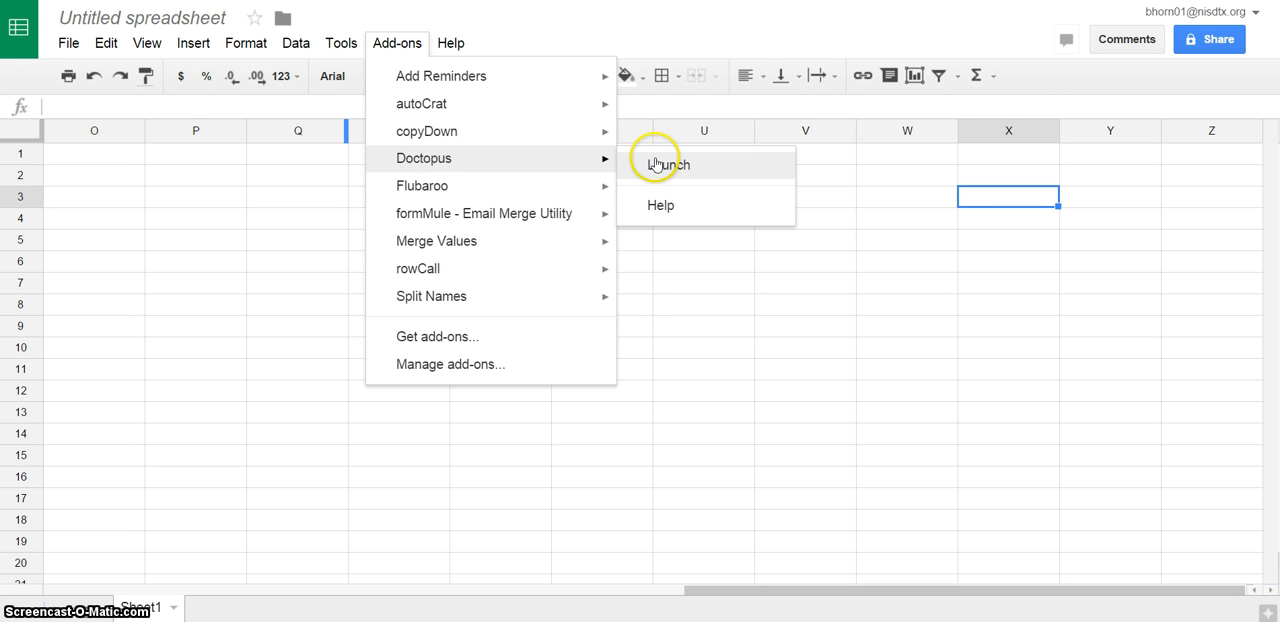
pyautogui.click(668, 164)
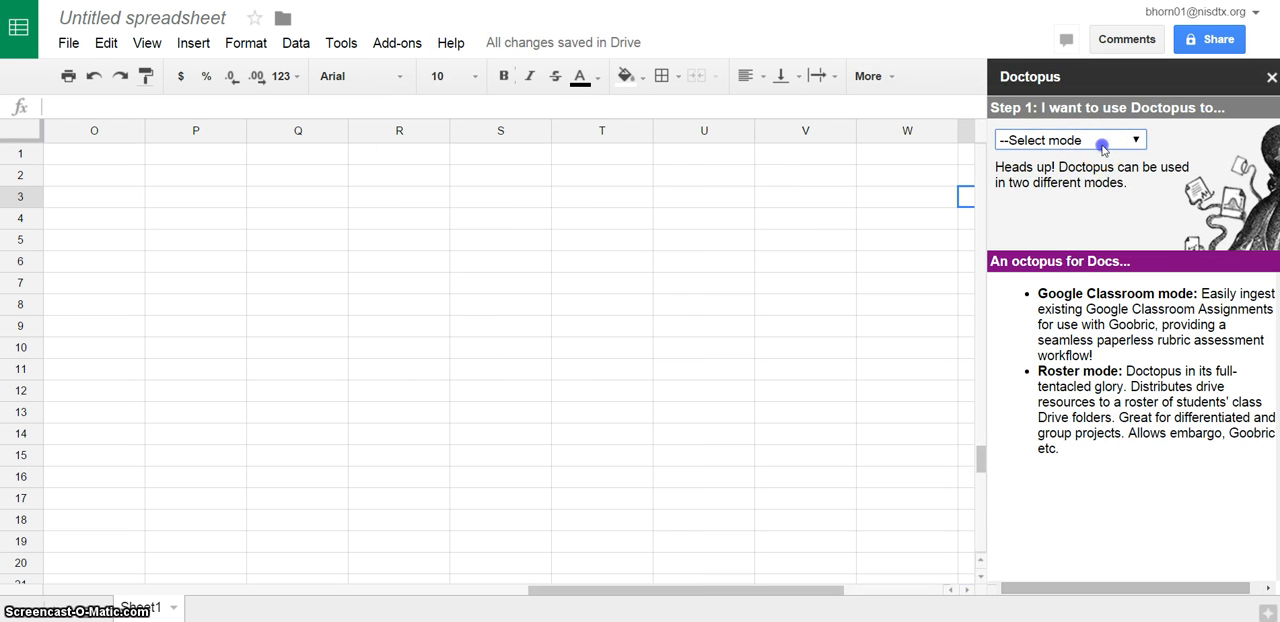
# - Choose the mode 'distribute Drive resources to a roster' and '--Build a new roster'
pyautogui.click(1068, 140)
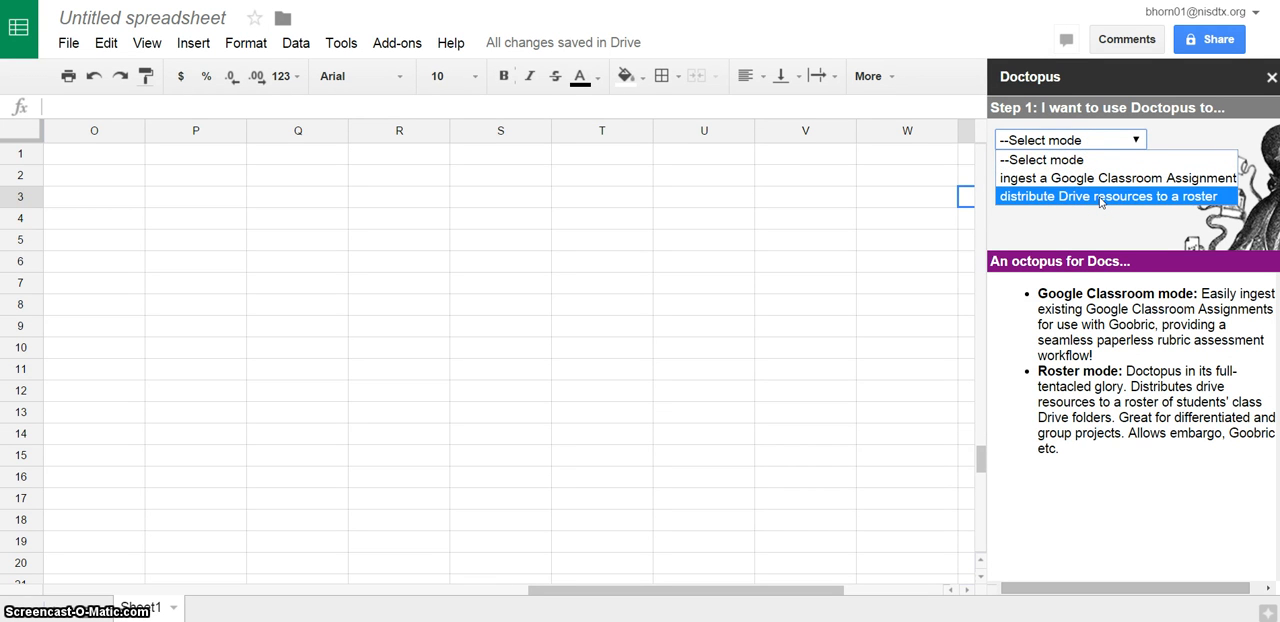
pyautogui.click(1108, 196)
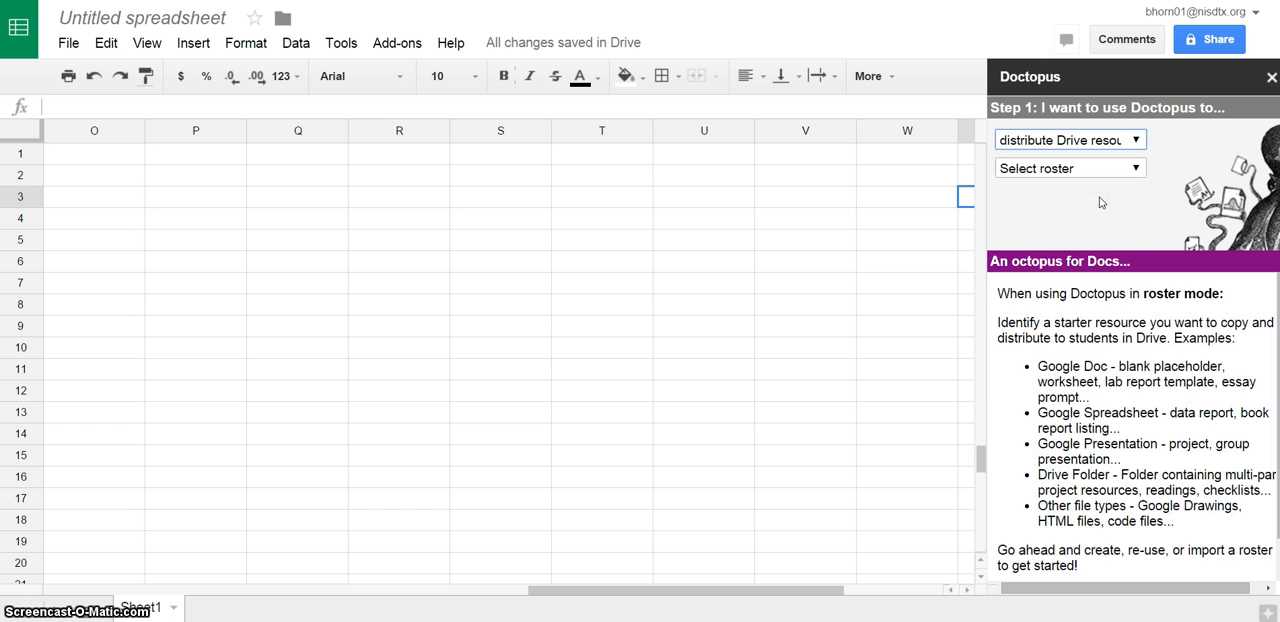
pyautogui.click(1068, 168)
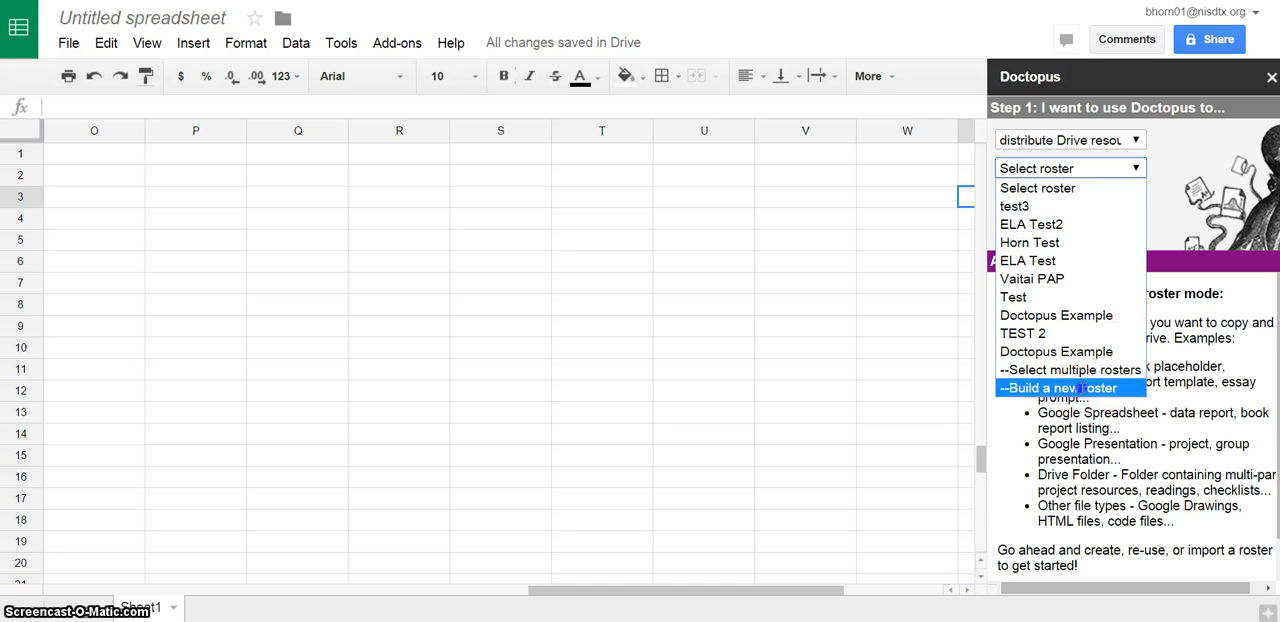
pyautogui.click(1054, 388)
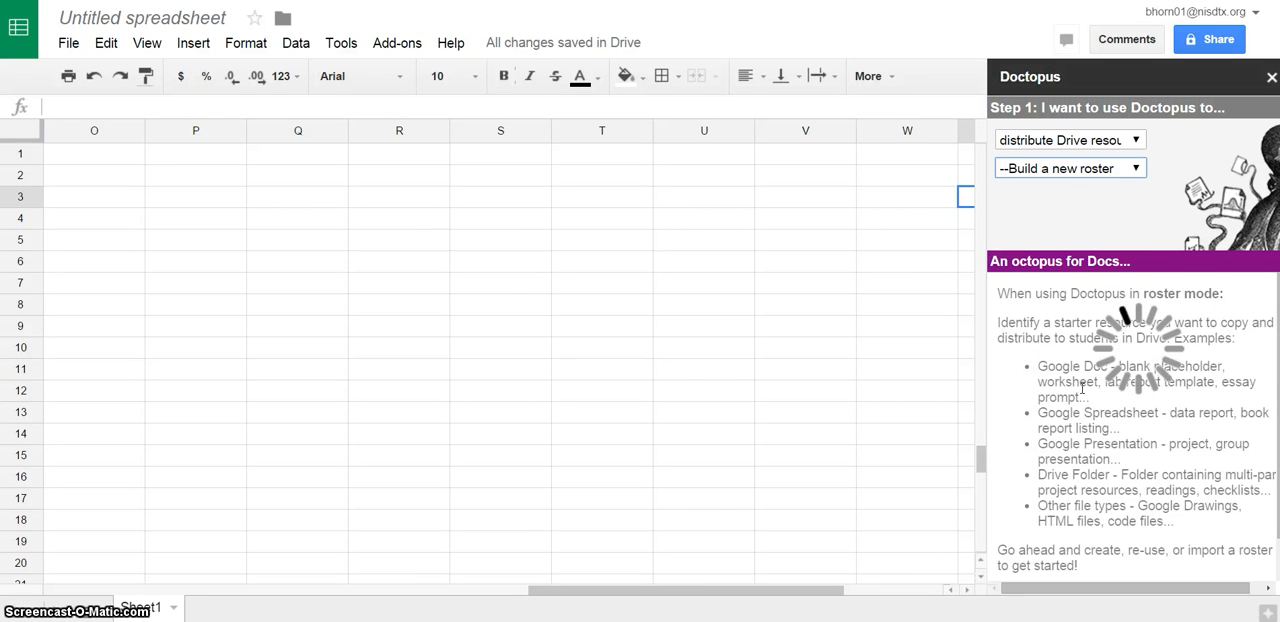
# - Set the roster-building method to 'on this sheet', adding a Roster tab
pyautogui.click(1068, 168)
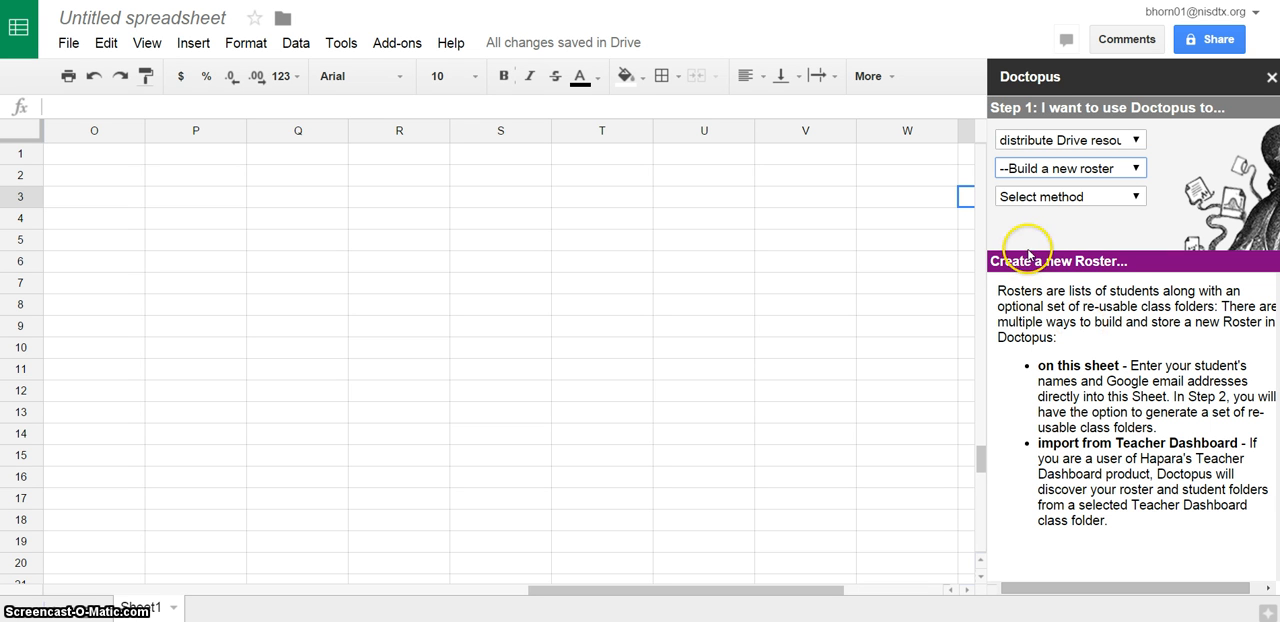
pyautogui.click(1070, 196)
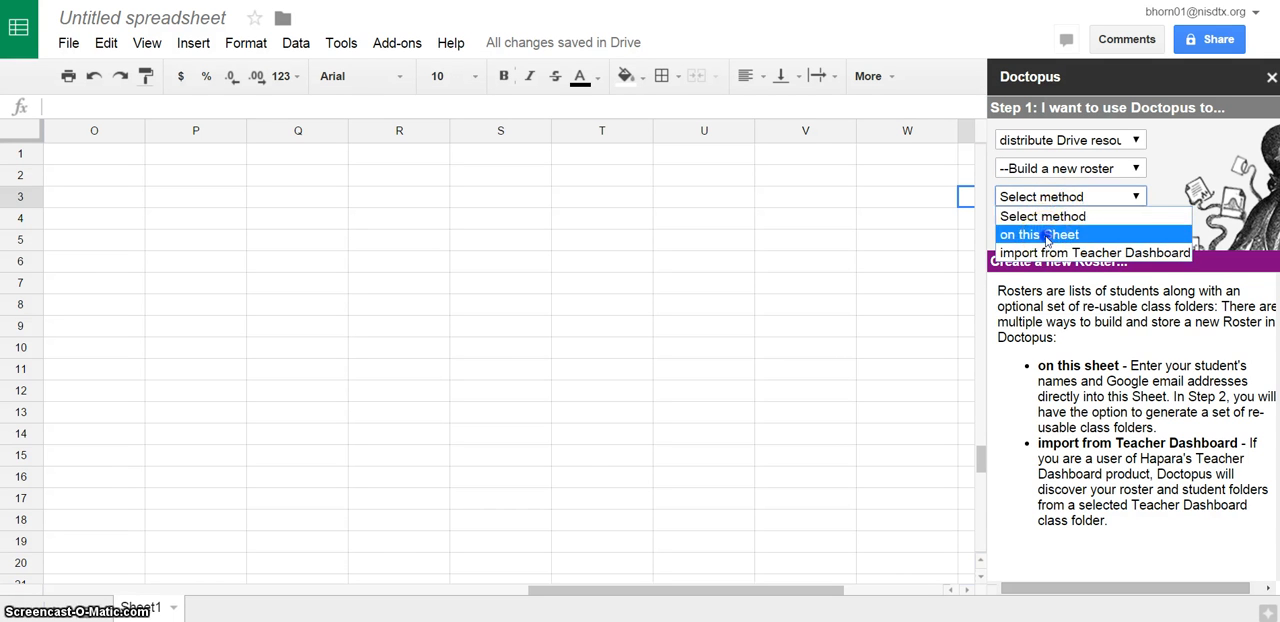
pyautogui.click(1038, 234)
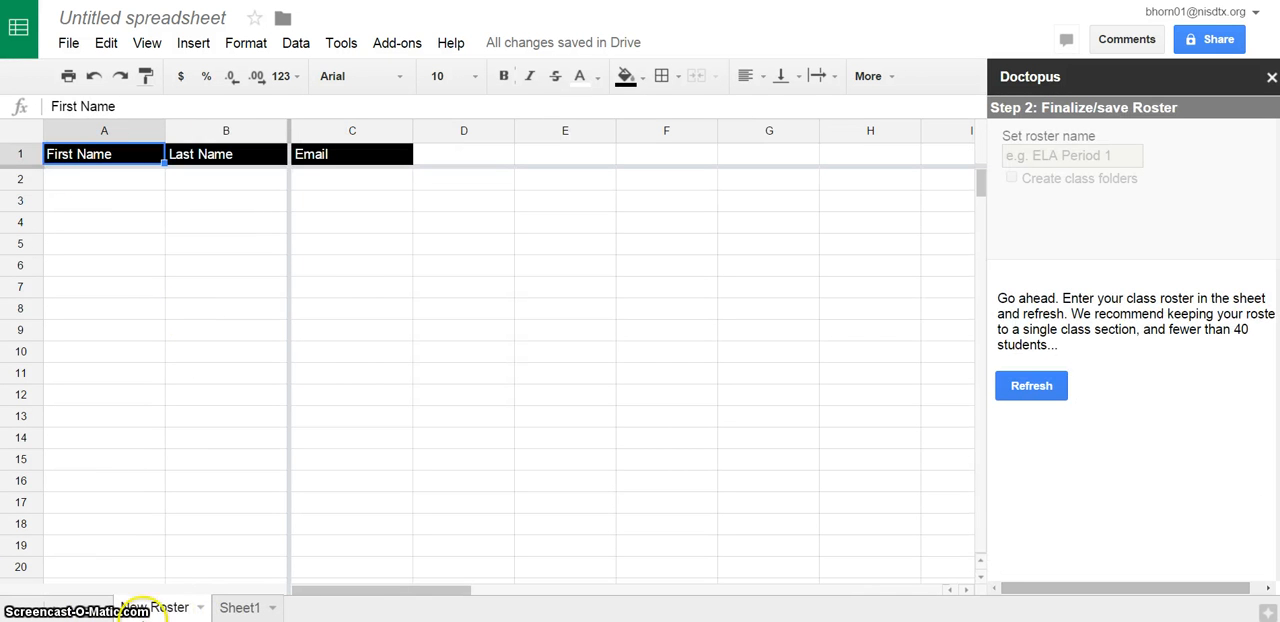
pyautogui.click(104, 178)
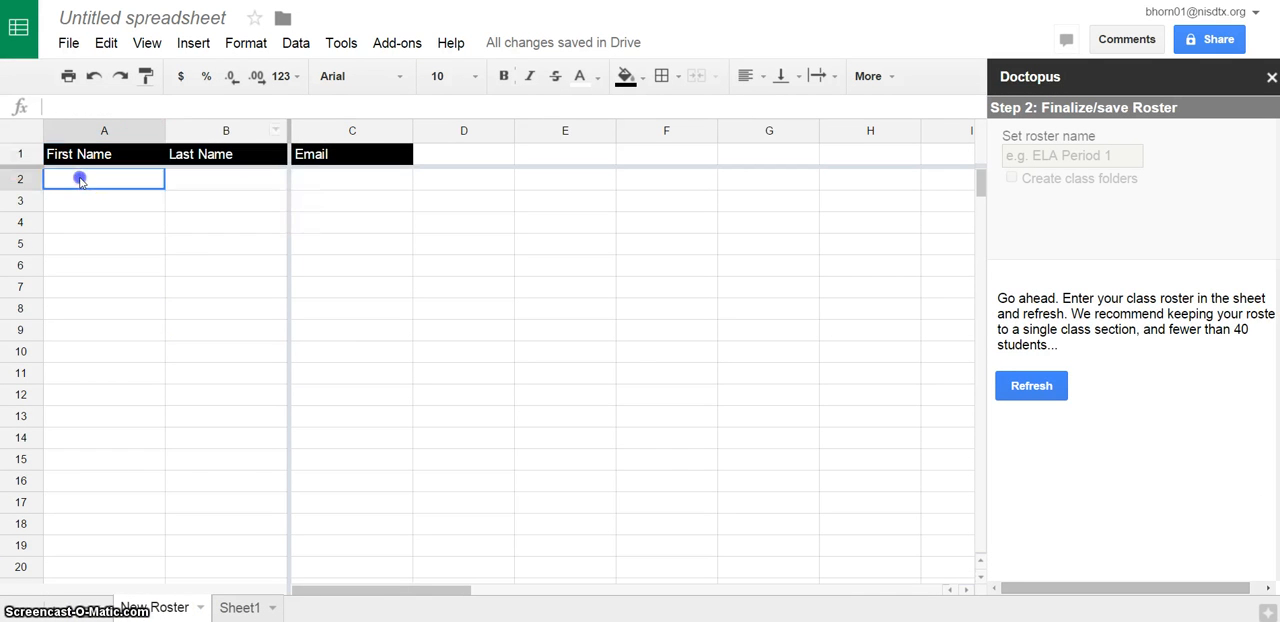
pyautogui.write('Britany')
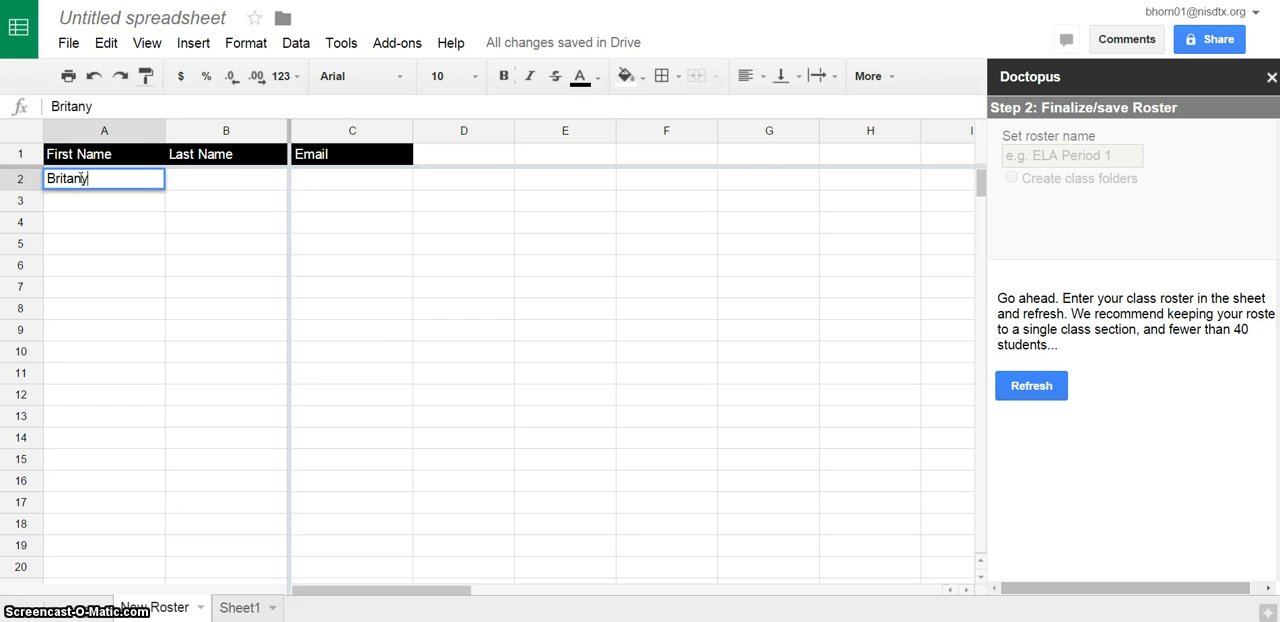
pyautogui.write('b')
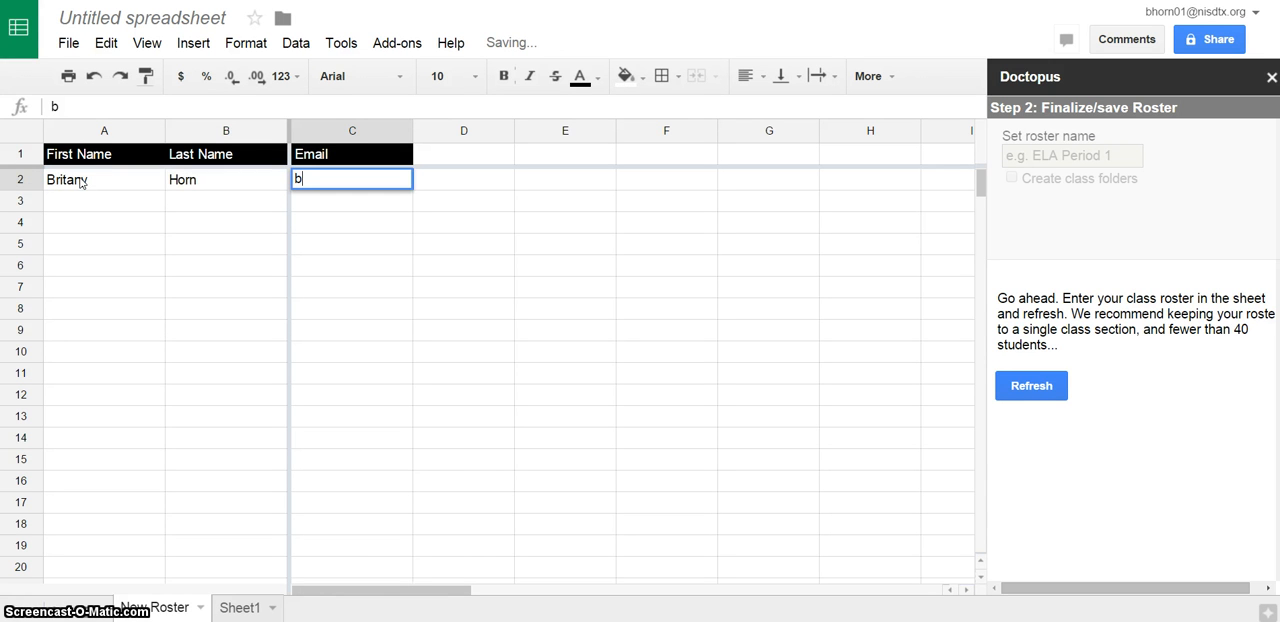
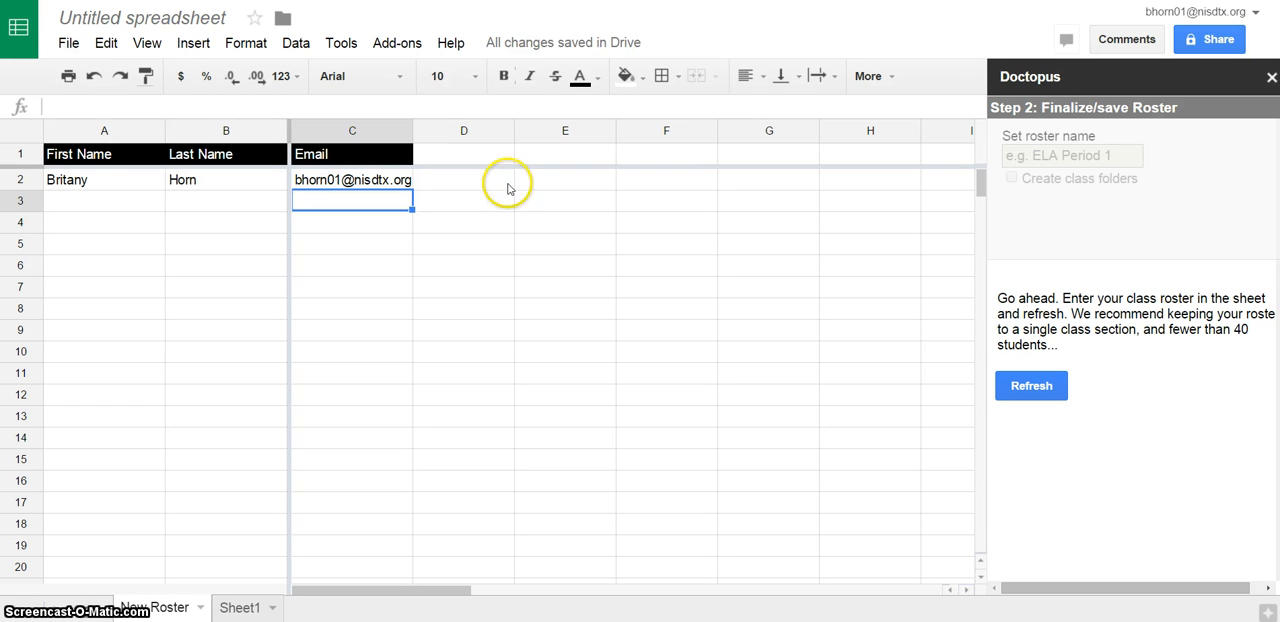
# - Rename the roster sheet tab for Period 1 and refresh Doctopus to read the roster
pyautogui.rightClick(160, 608)
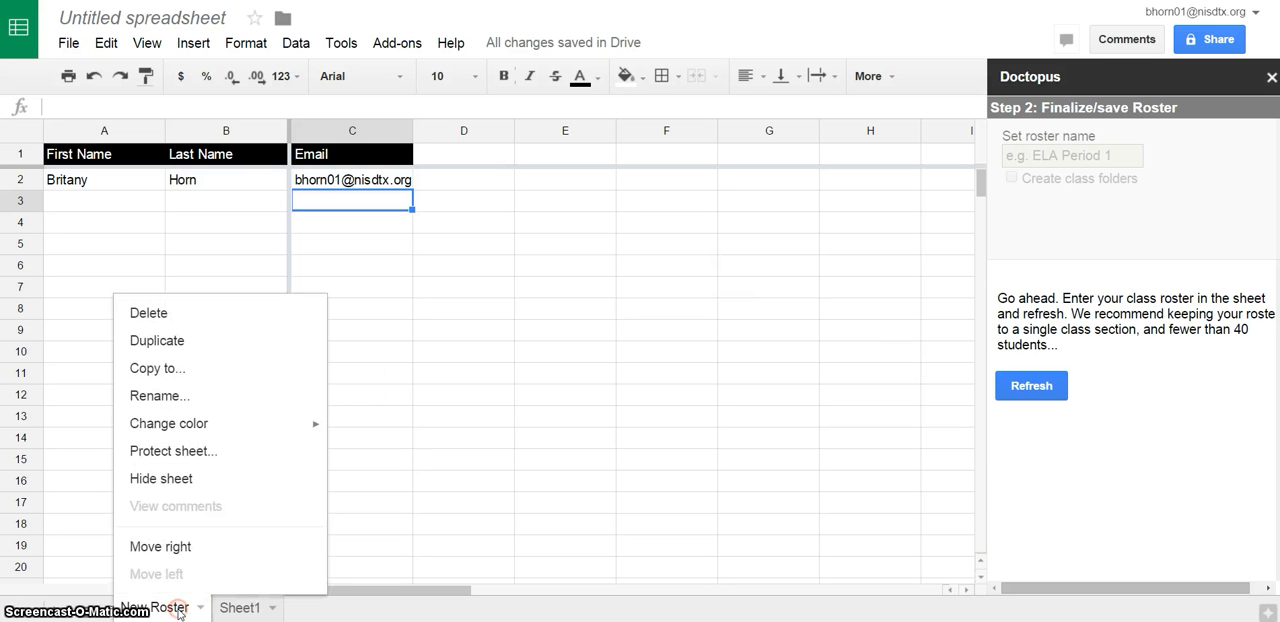
pyautogui.click(160, 396)
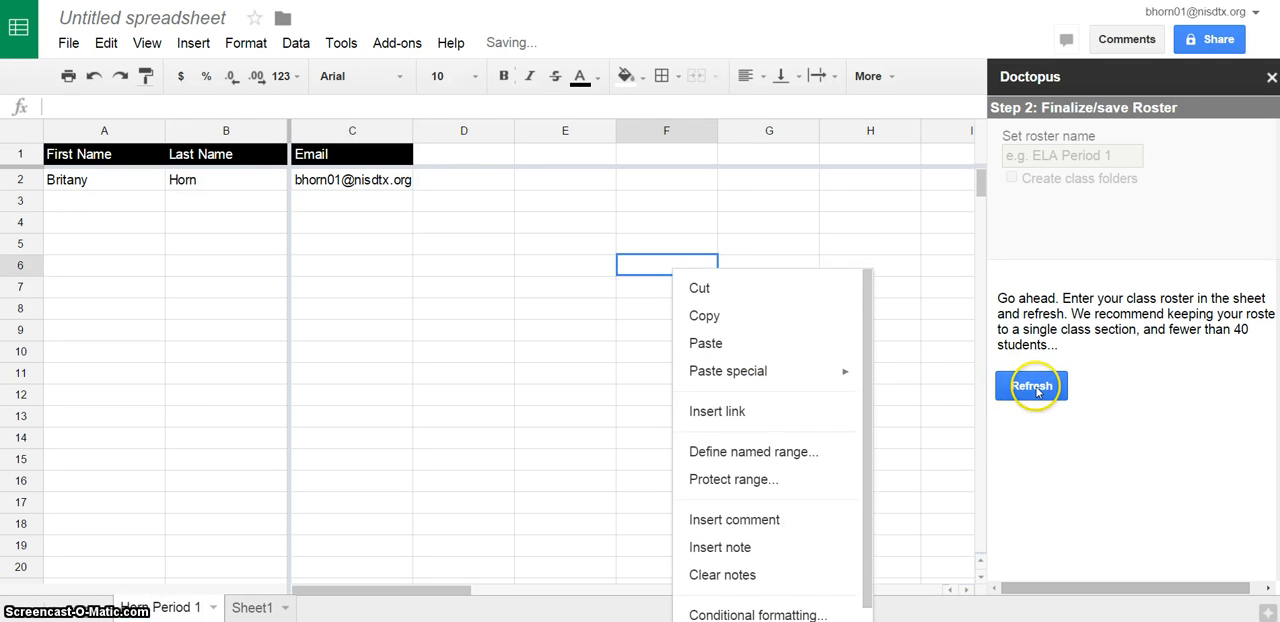
pyautogui.click(1032, 386)
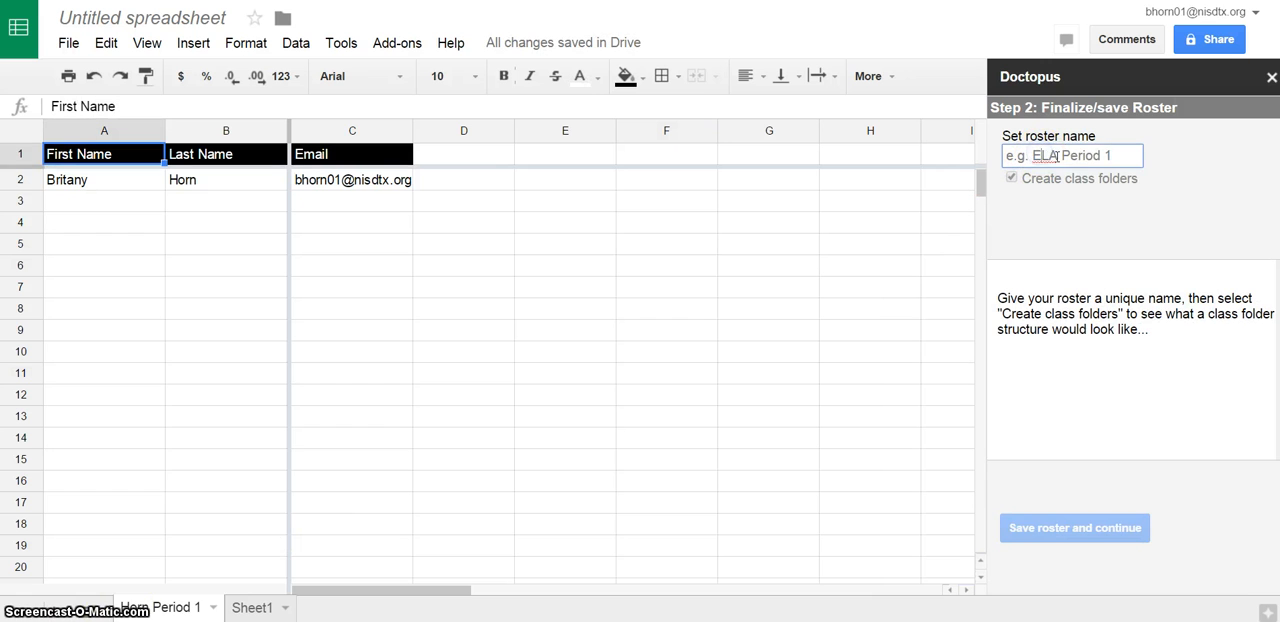
# - Name the roster 'Horn Period', skip creating class folders, and save the roster
pyautogui.click(1072, 156)
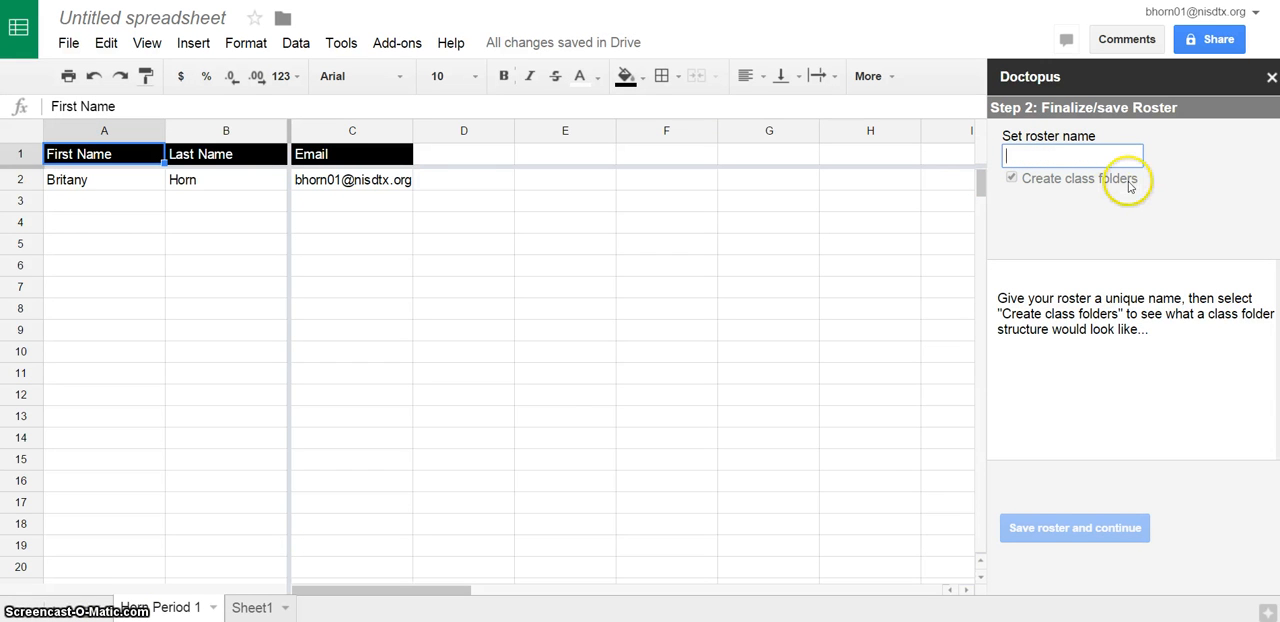
pyautogui.write('Horn Period 1')
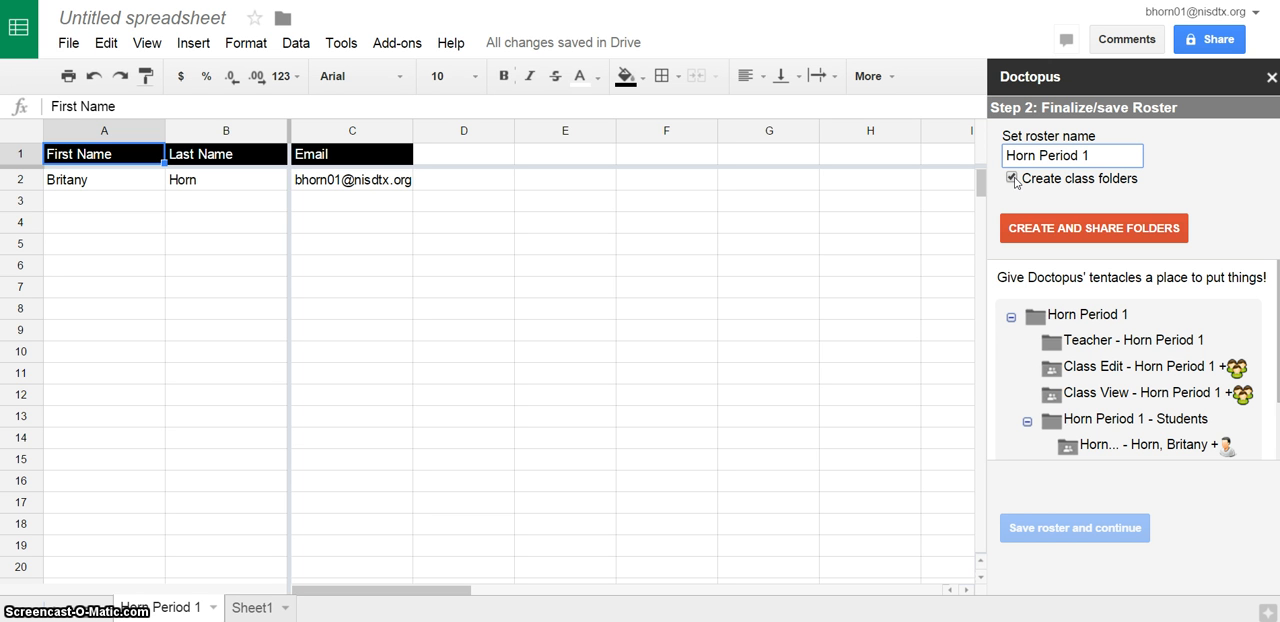
pyautogui.click(1012, 178)
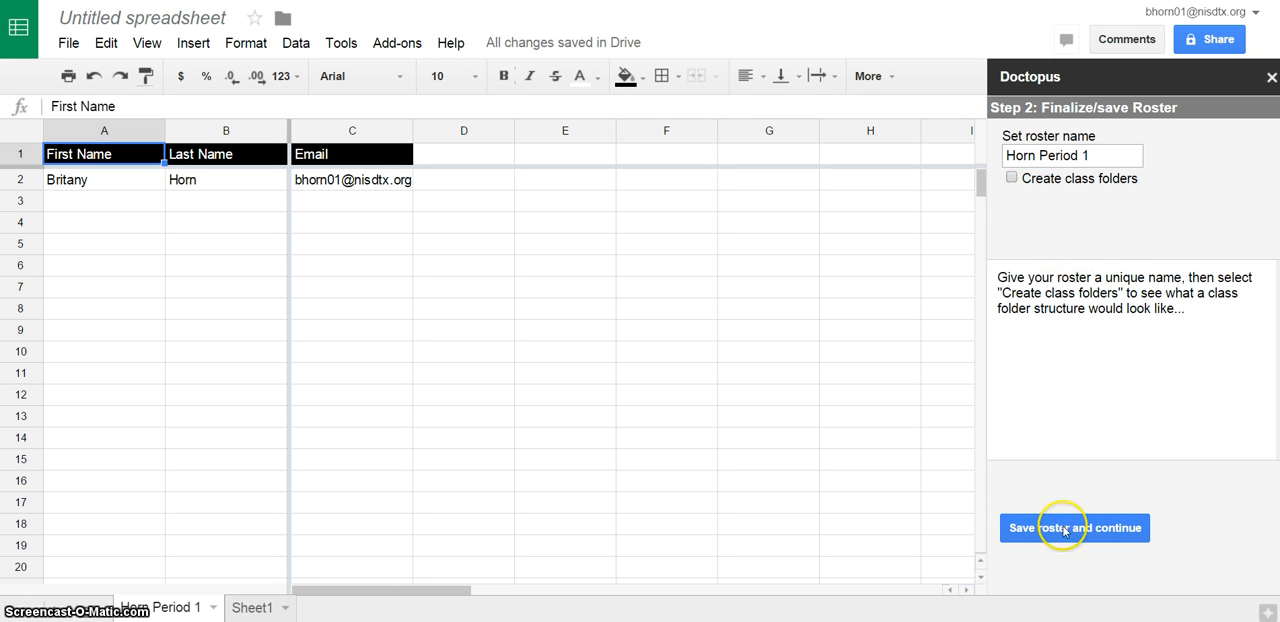
pyautogui.click(1076, 528)
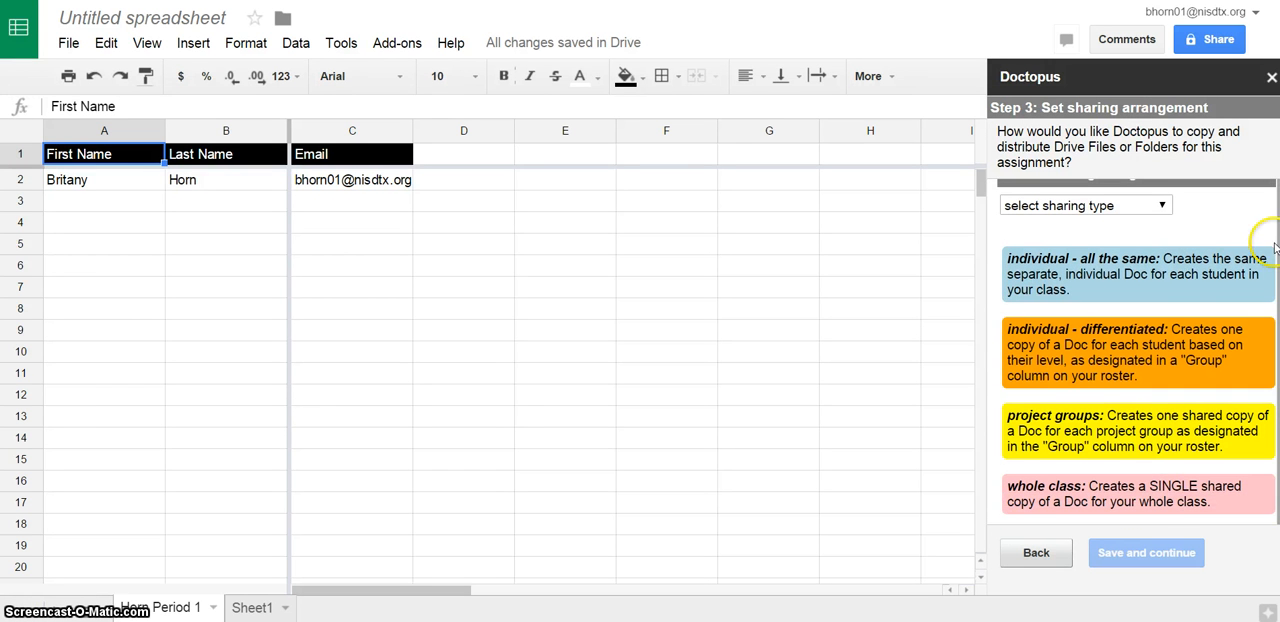
pyautogui.moveTo(1176, 540)
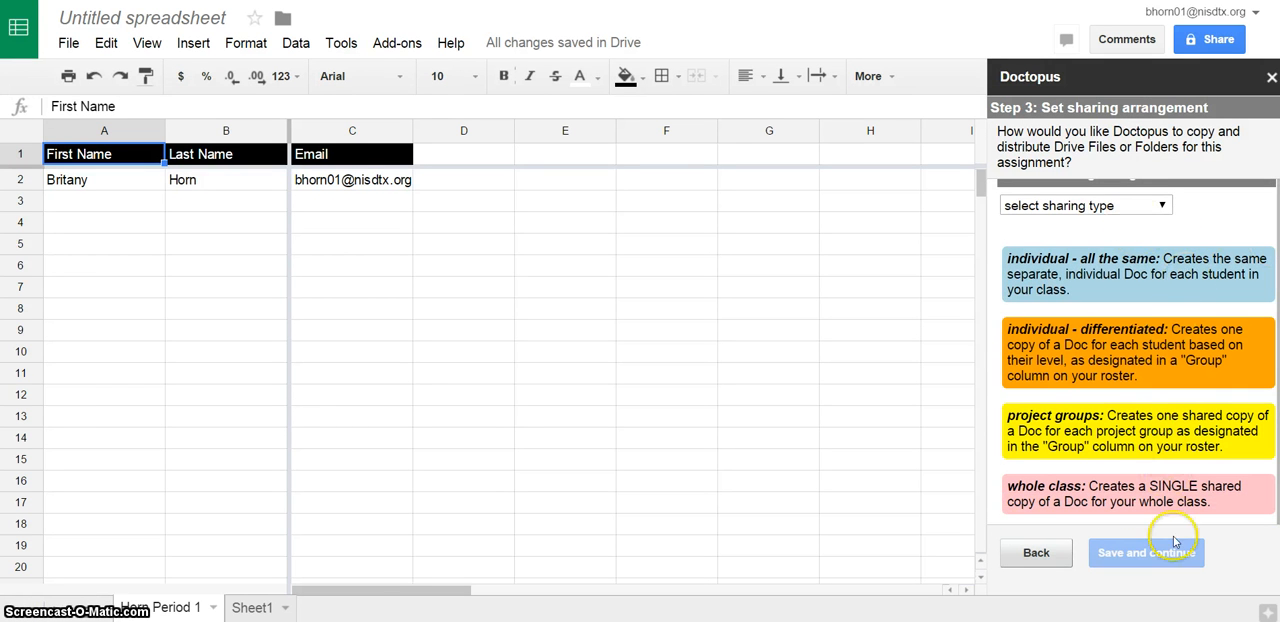
# - Choose individual copies per student with whole-class view access and students allowed to edit
pyautogui.click(1084, 204)
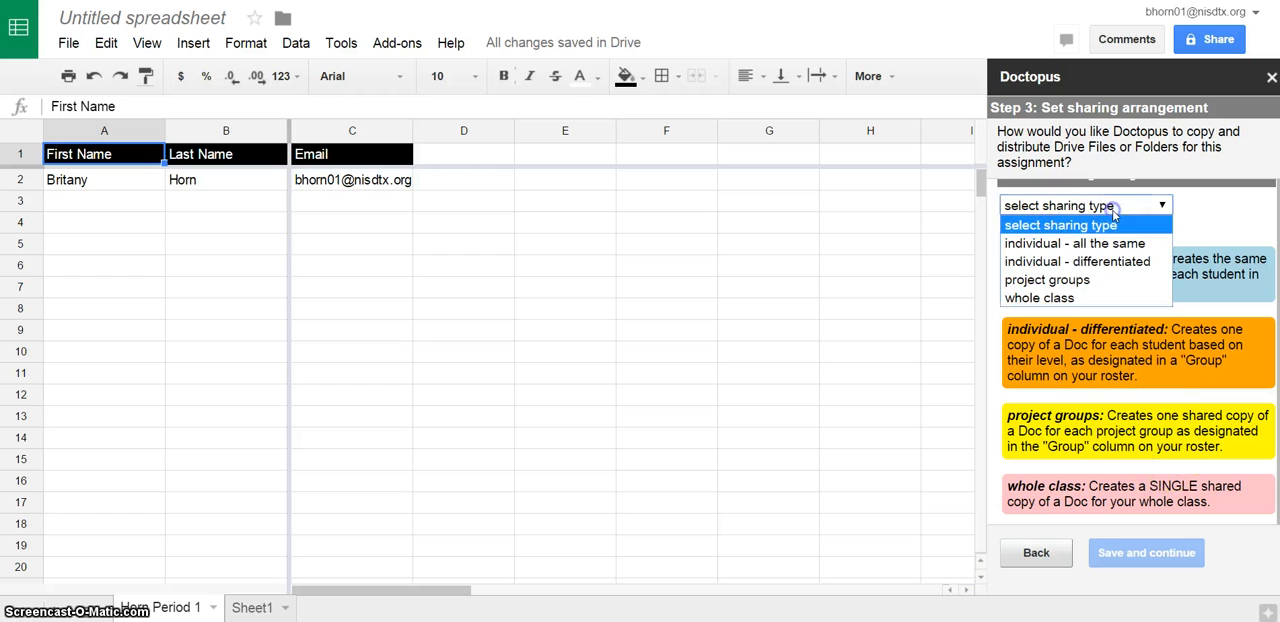
pyautogui.click(1072, 244)
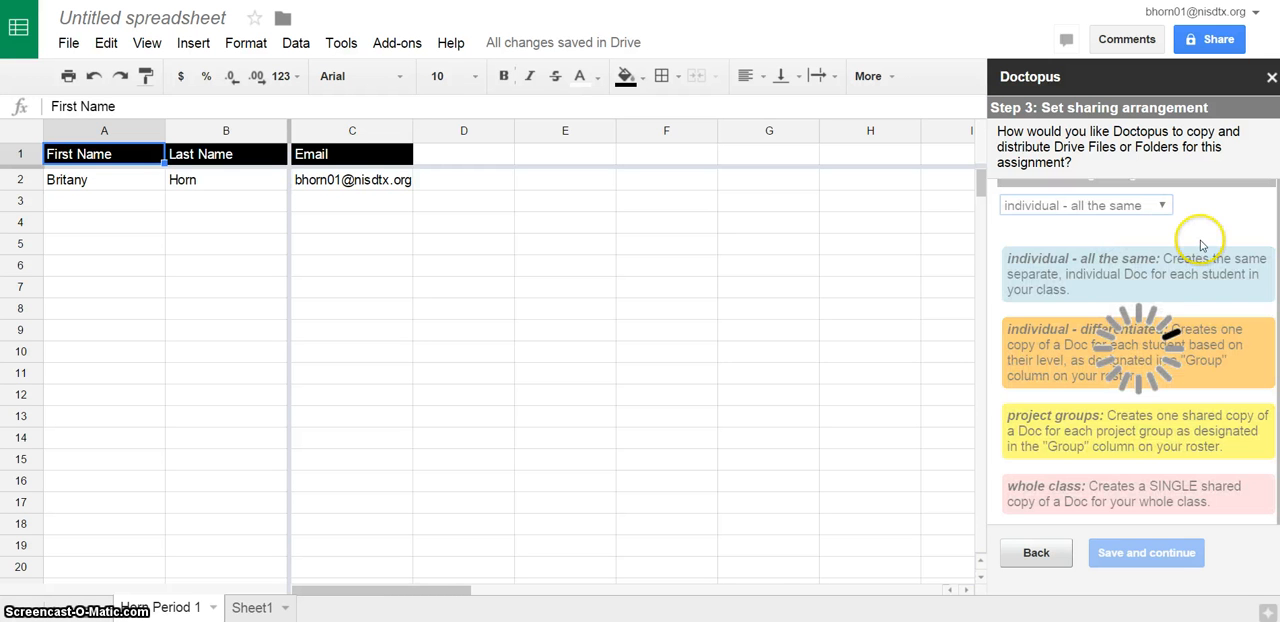
pyautogui.click(1084, 204)
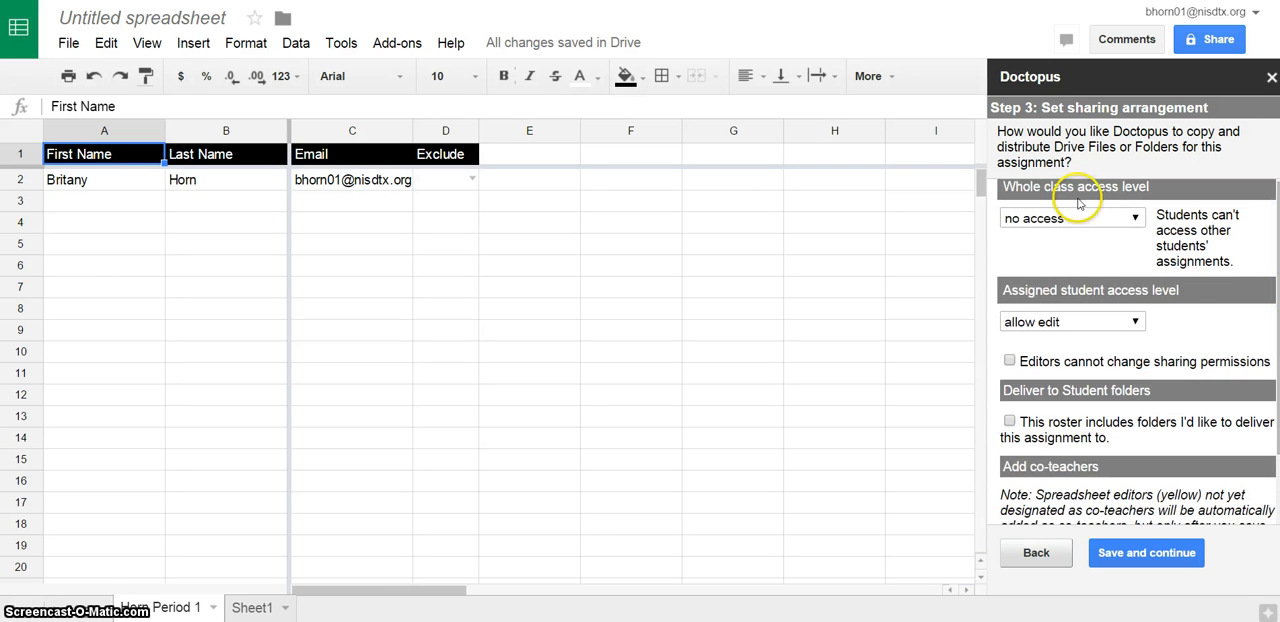
pyautogui.click(1072, 216)
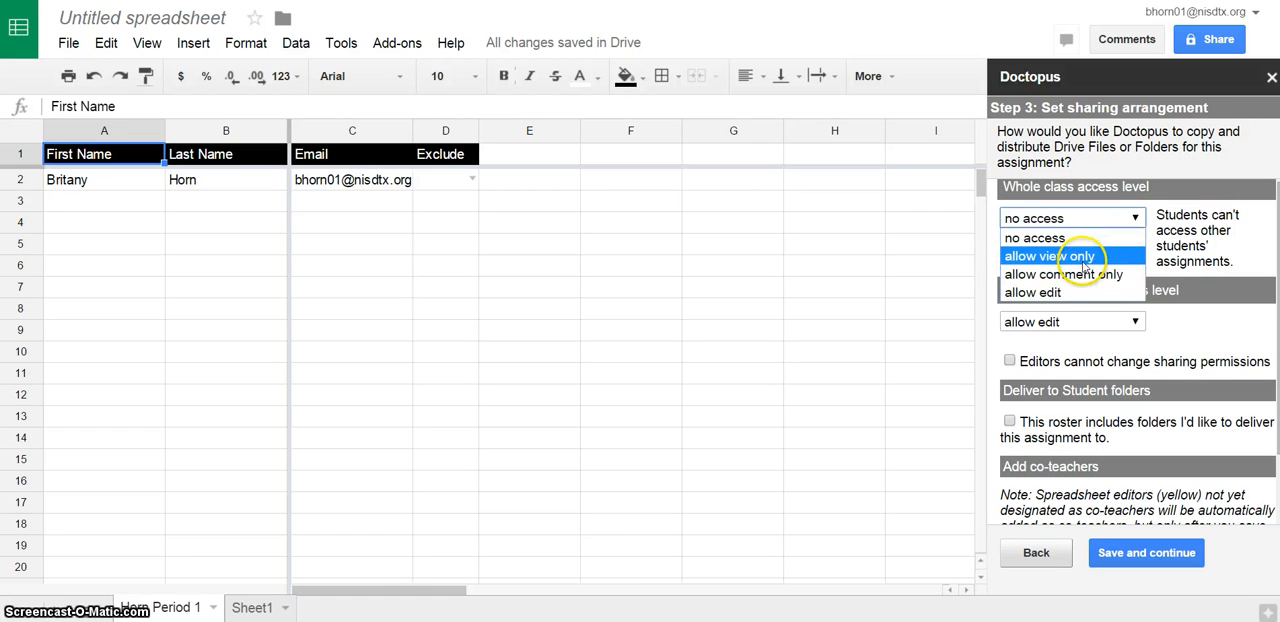
pyautogui.click(1048, 256)
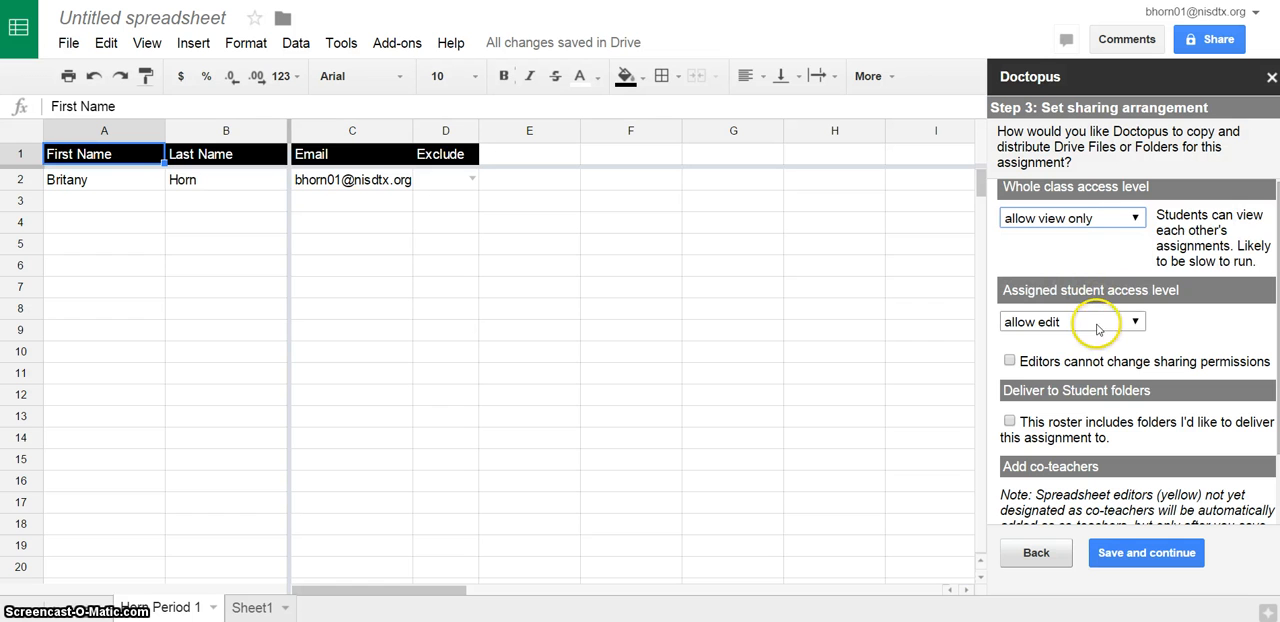
pyautogui.click(1070, 320)
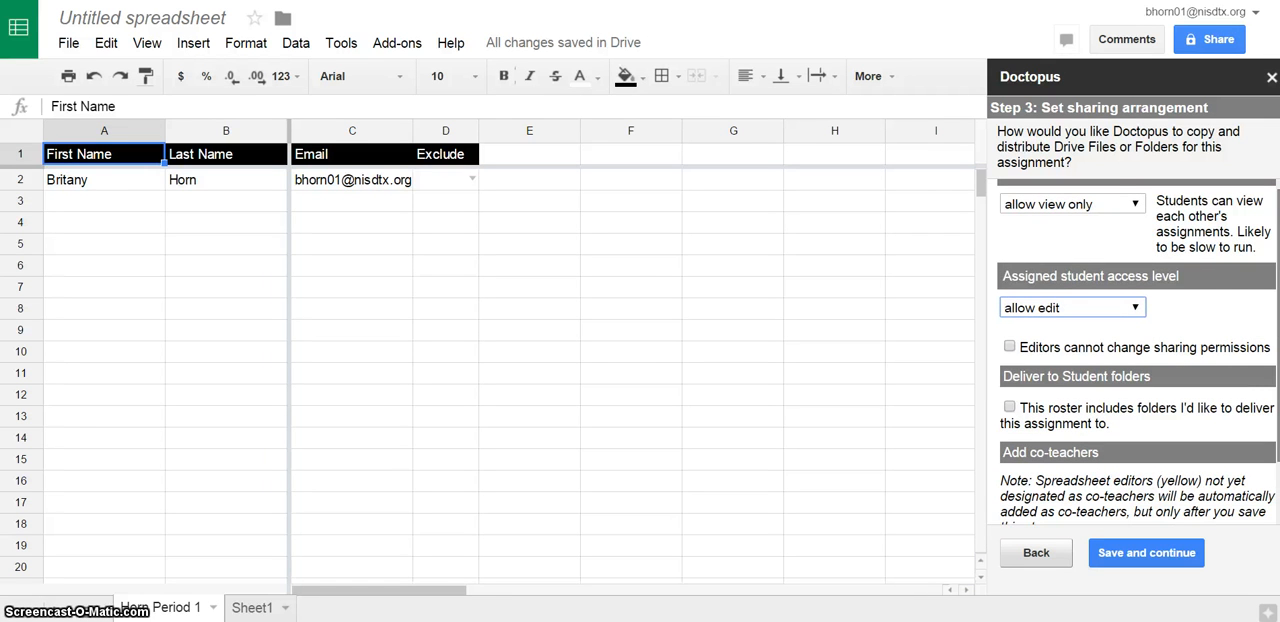
# - Change whole-class access to 'allow comment only'
pyautogui.click(1070, 204)
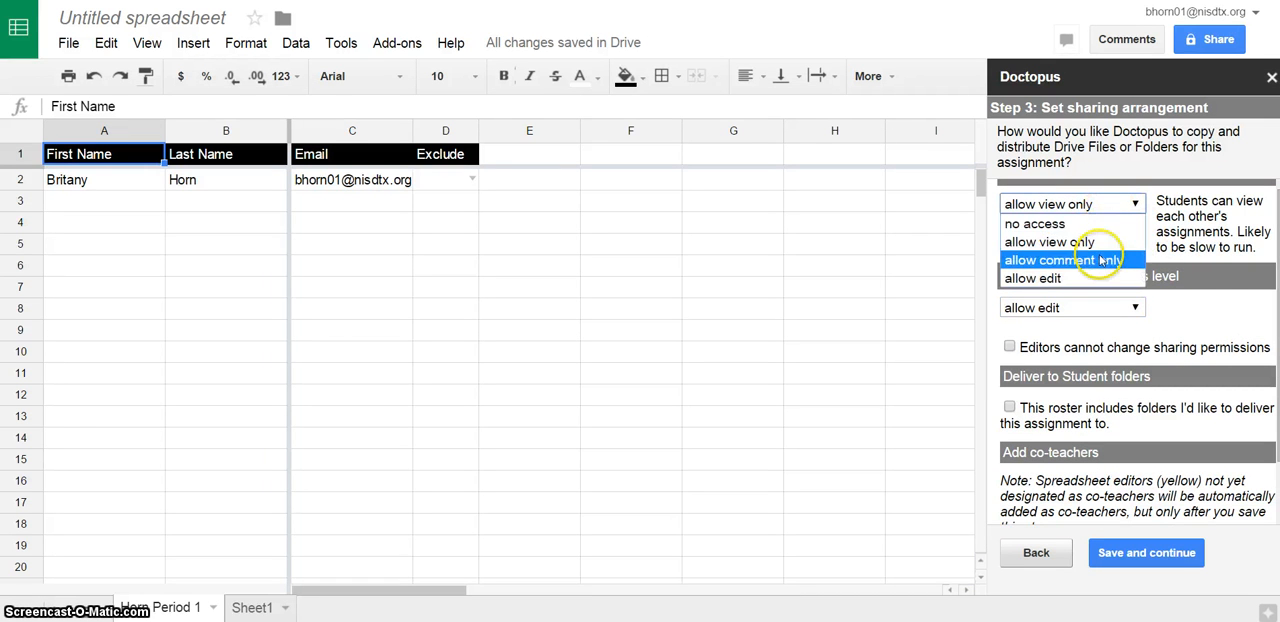
pyautogui.click(1064, 260)
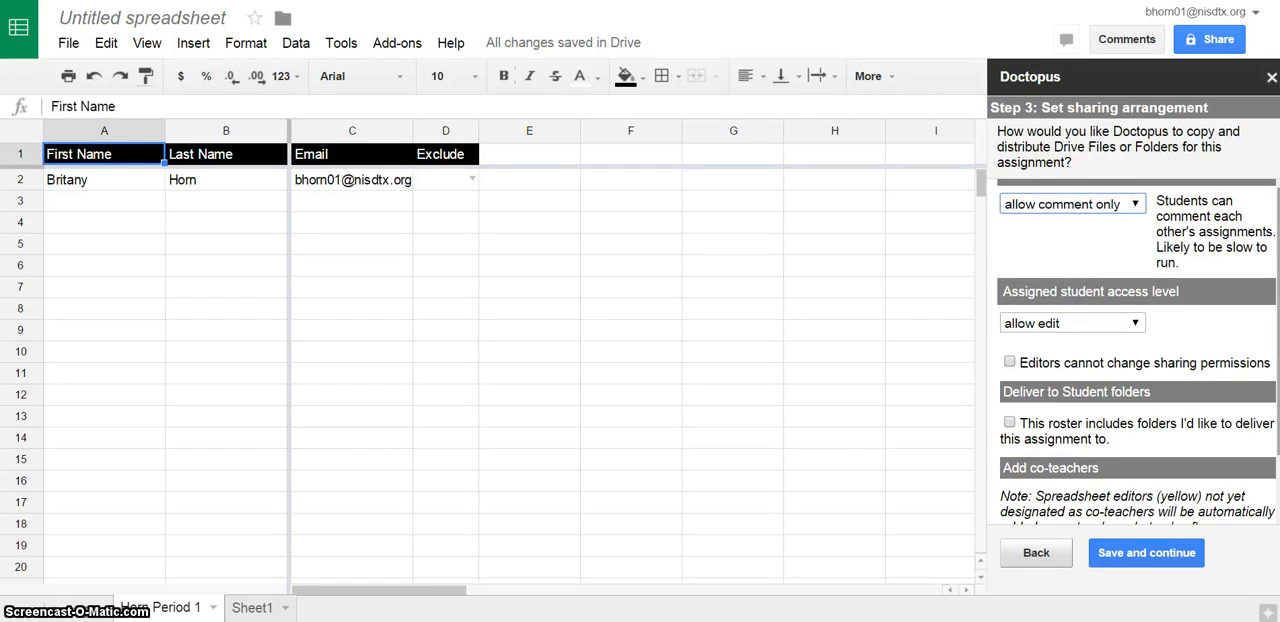
pyautogui.scroll(-3)
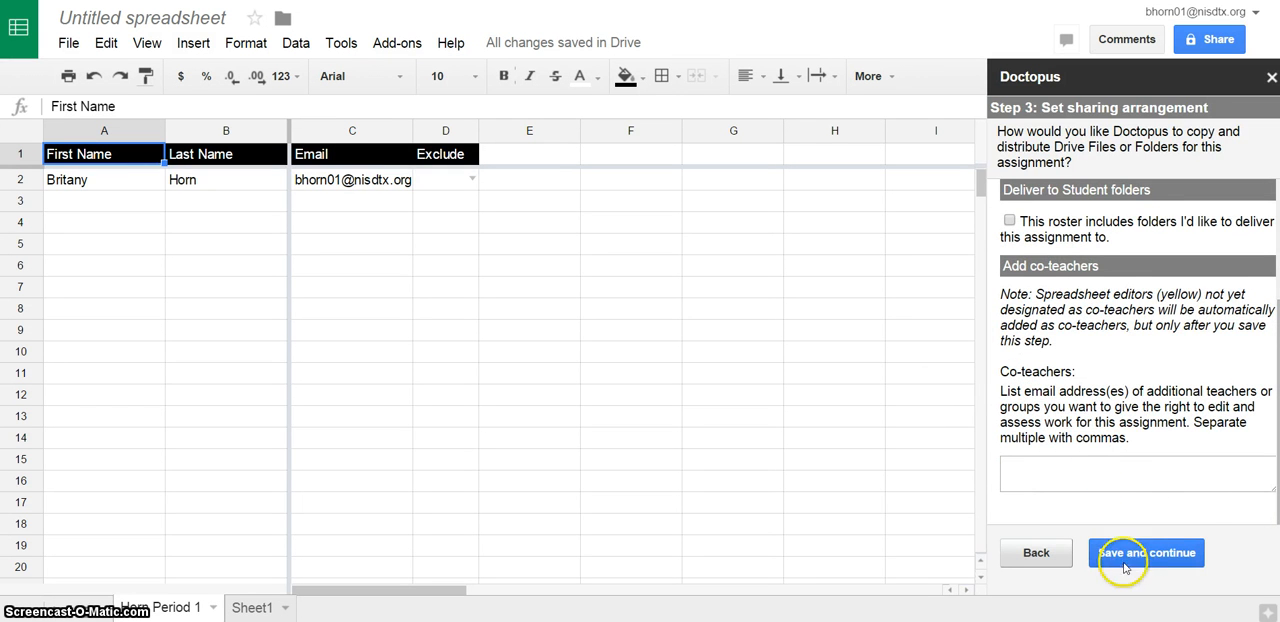
# - Save the sharing settings and start choosing the template folder
pyautogui.click(1144, 552)
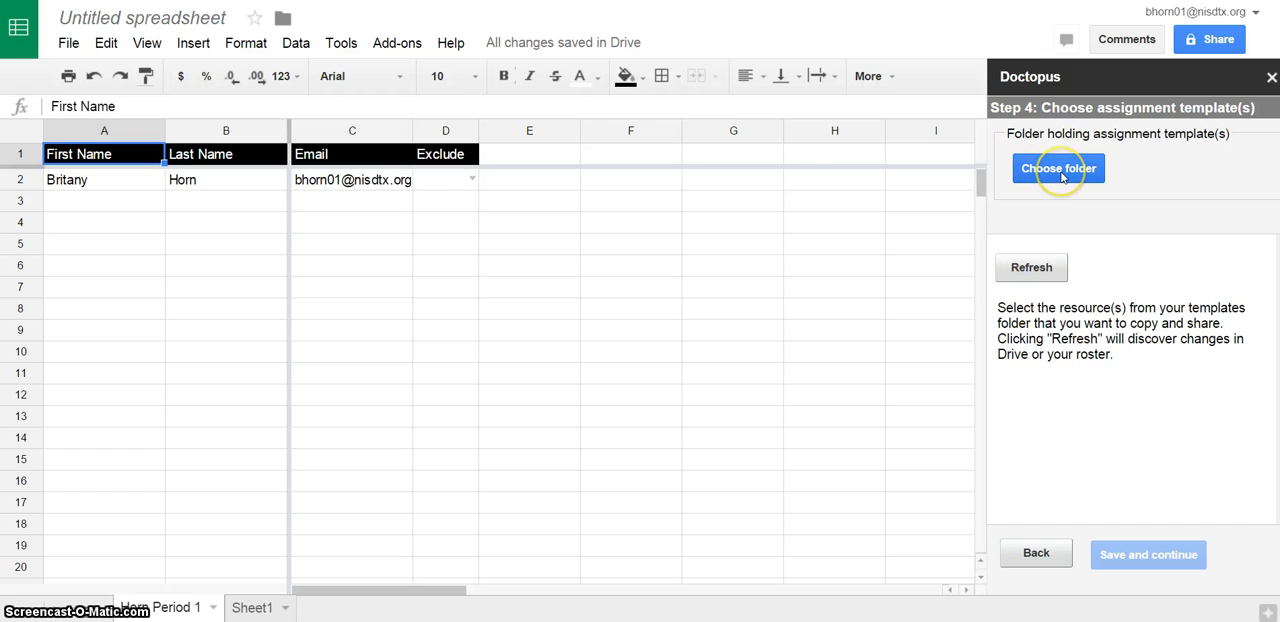
pyautogui.click(1056, 168)
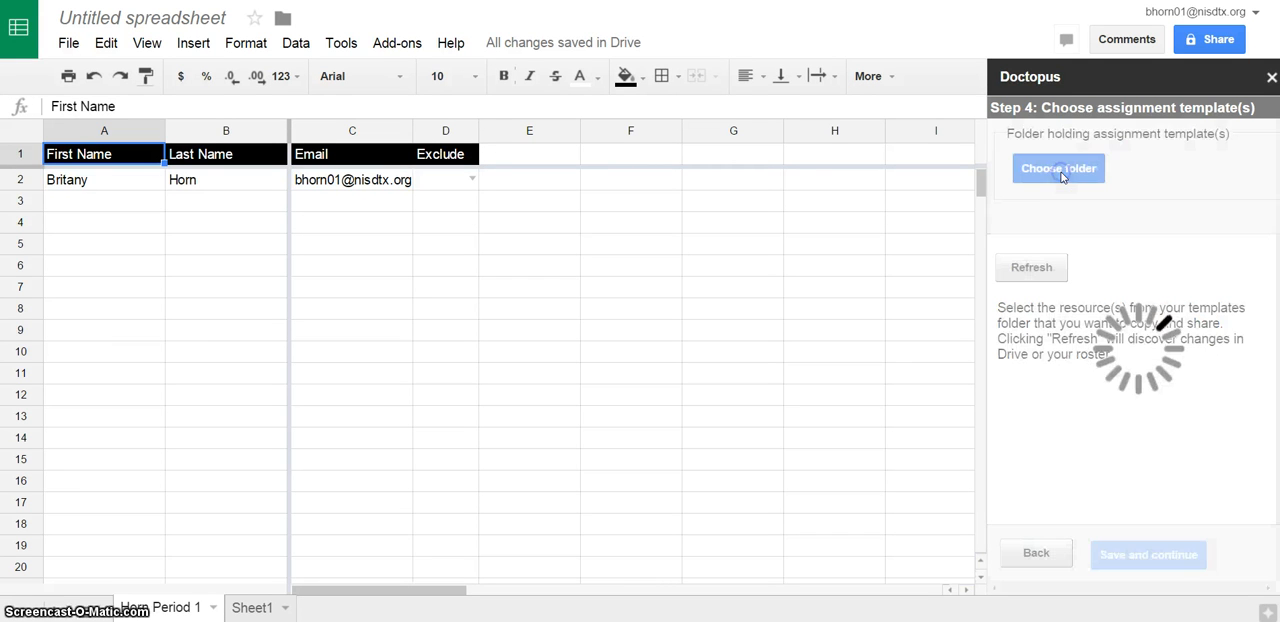
pyautogui.click(1058, 168)
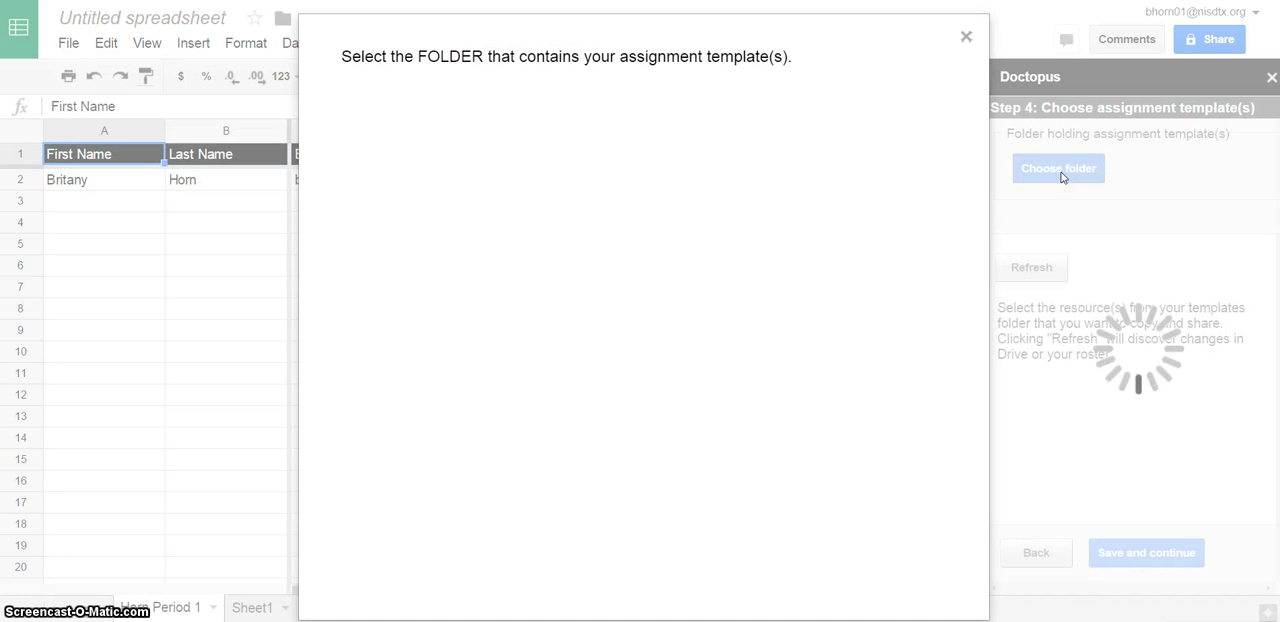
pyautogui.click(1058, 168)
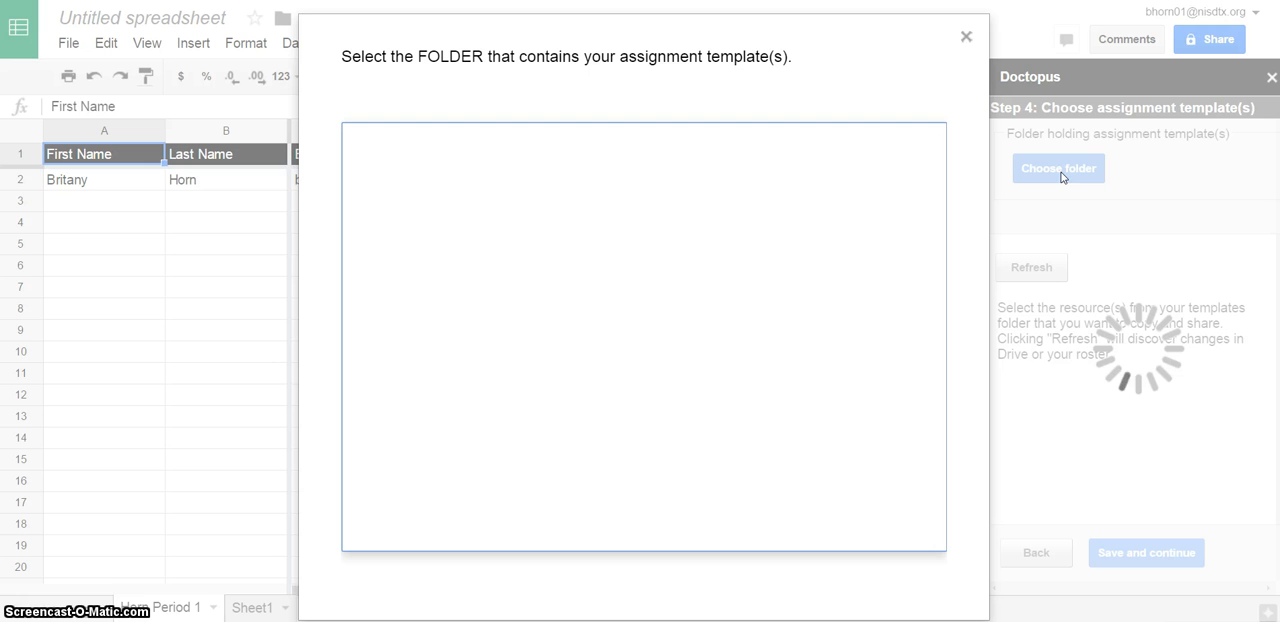
# - Search Drive for 'doc' and select the Teacher - Doctopus Example folder as template folder
pyautogui.click(1058, 168)
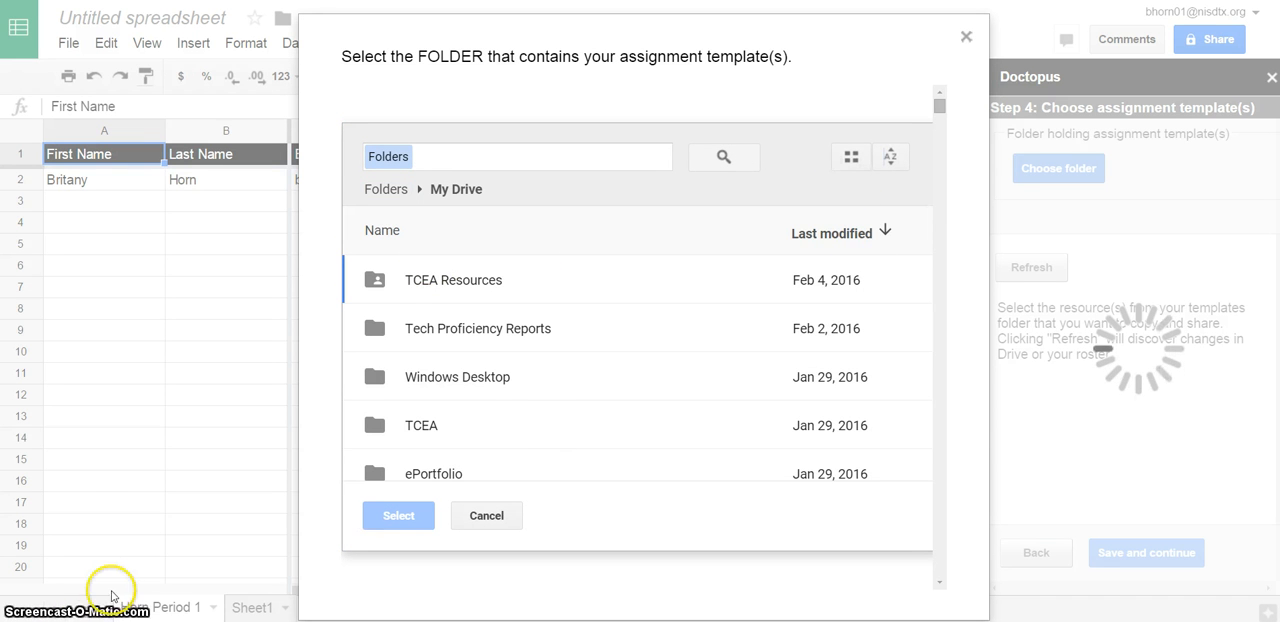
pyautogui.write('doc')
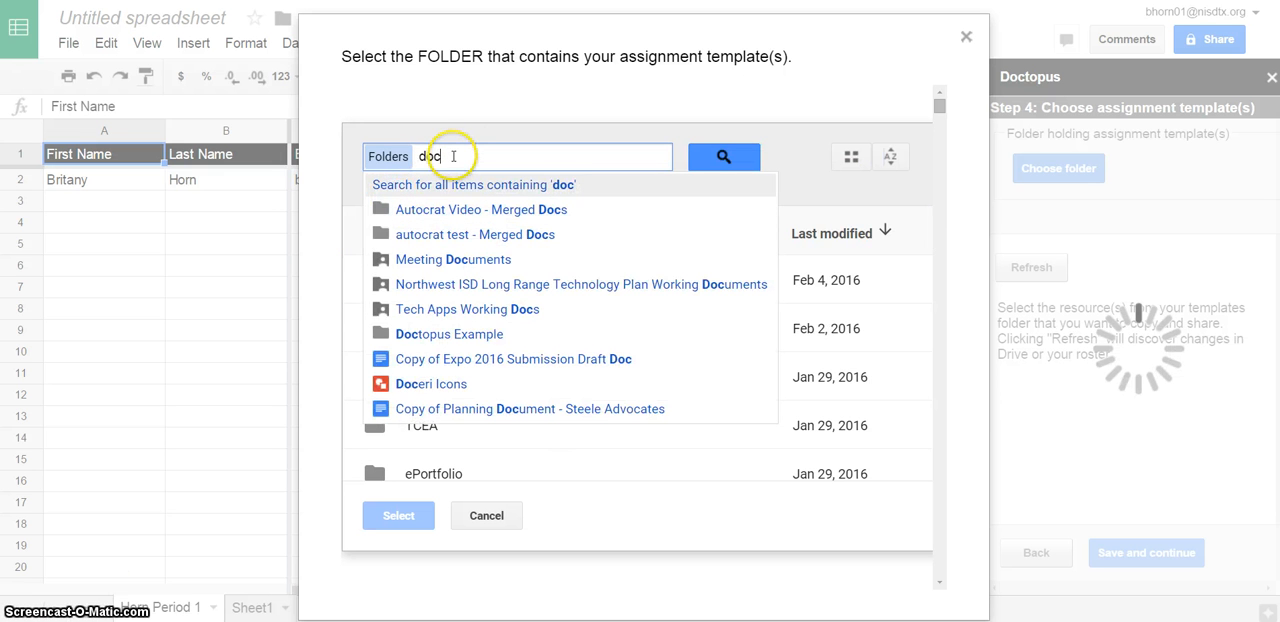
pyautogui.click(448, 332)
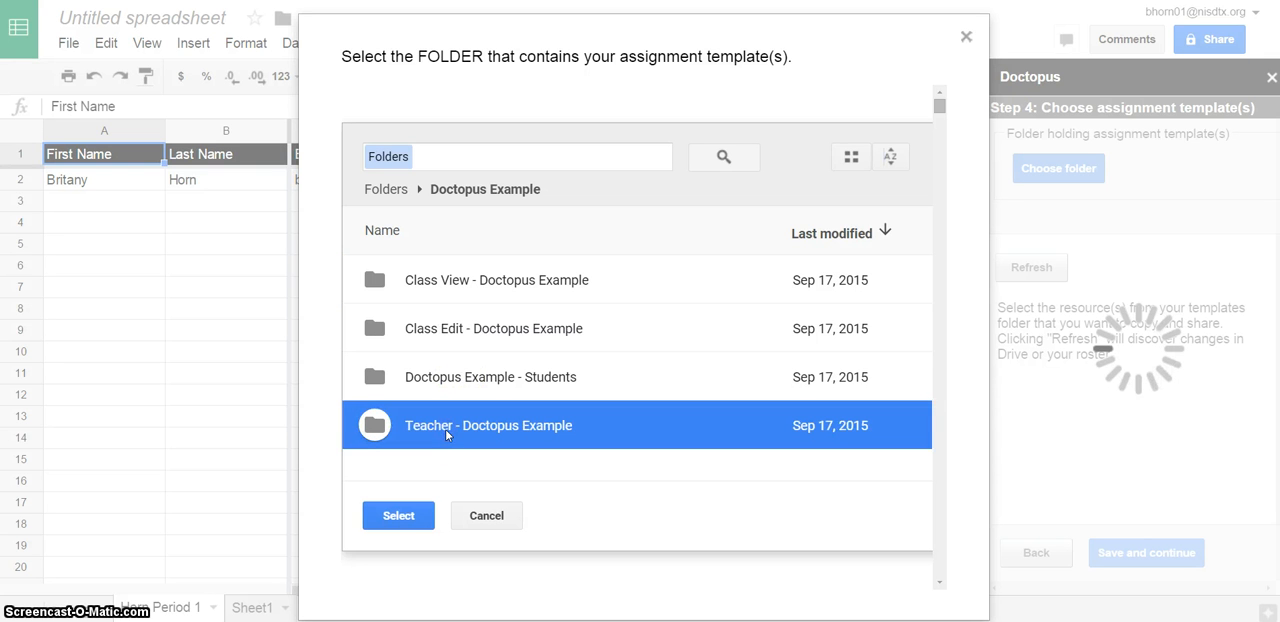
pyautogui.click(398, 516)
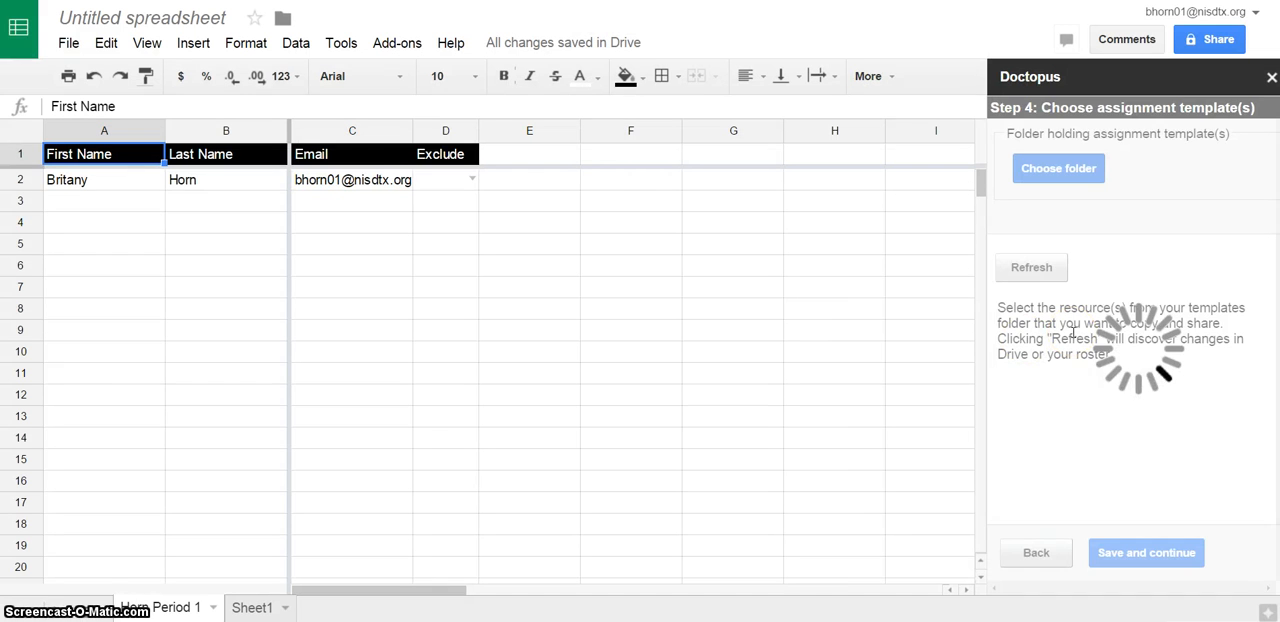
# - Use 'Document - SAT Style Persuasive Essay' as the template and save the choice
pyautogui.click(1058, 168)
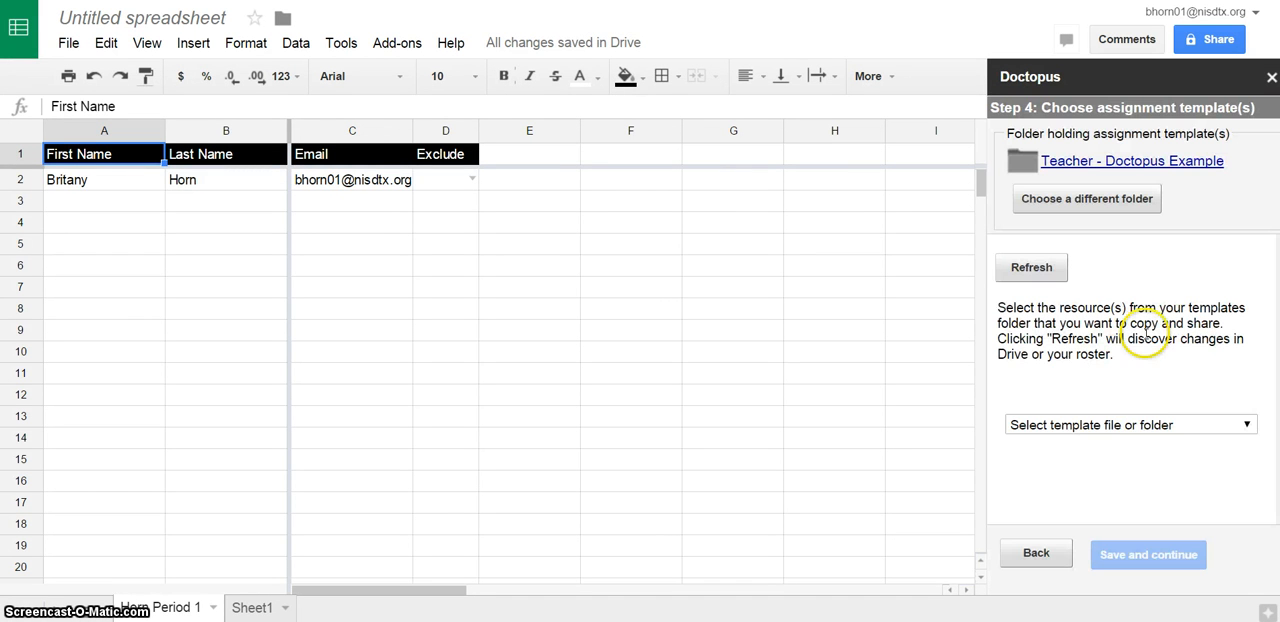
pyautogui.click(1130, 424)
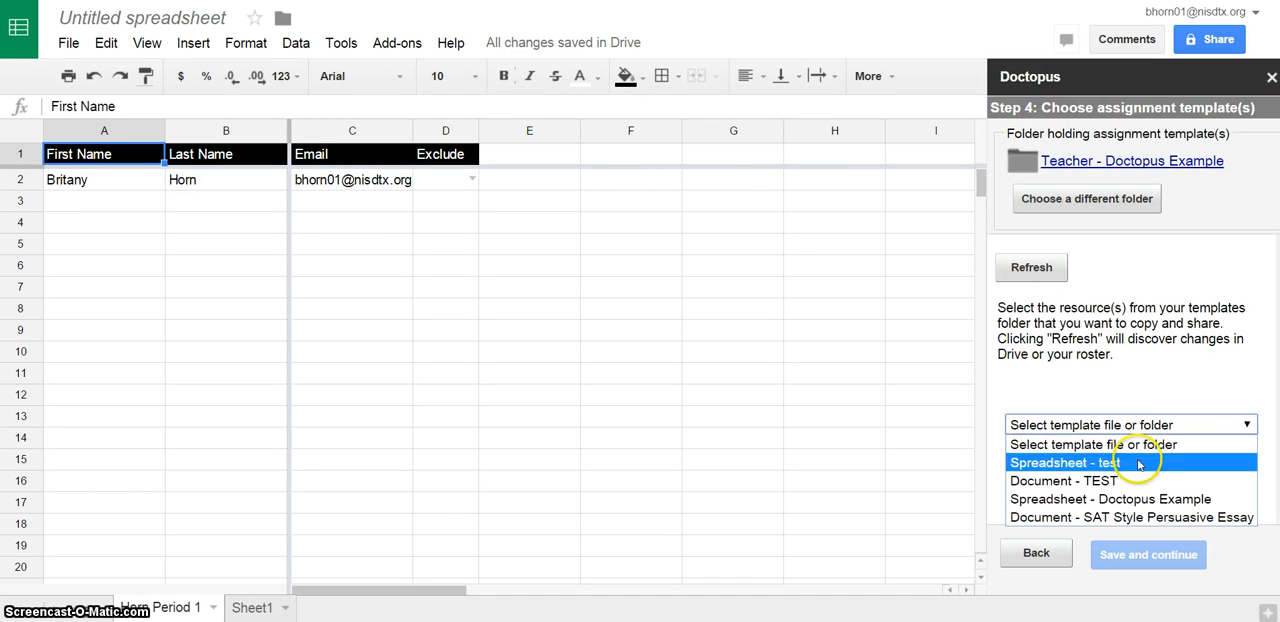
pyautogui.click(1132, 516)
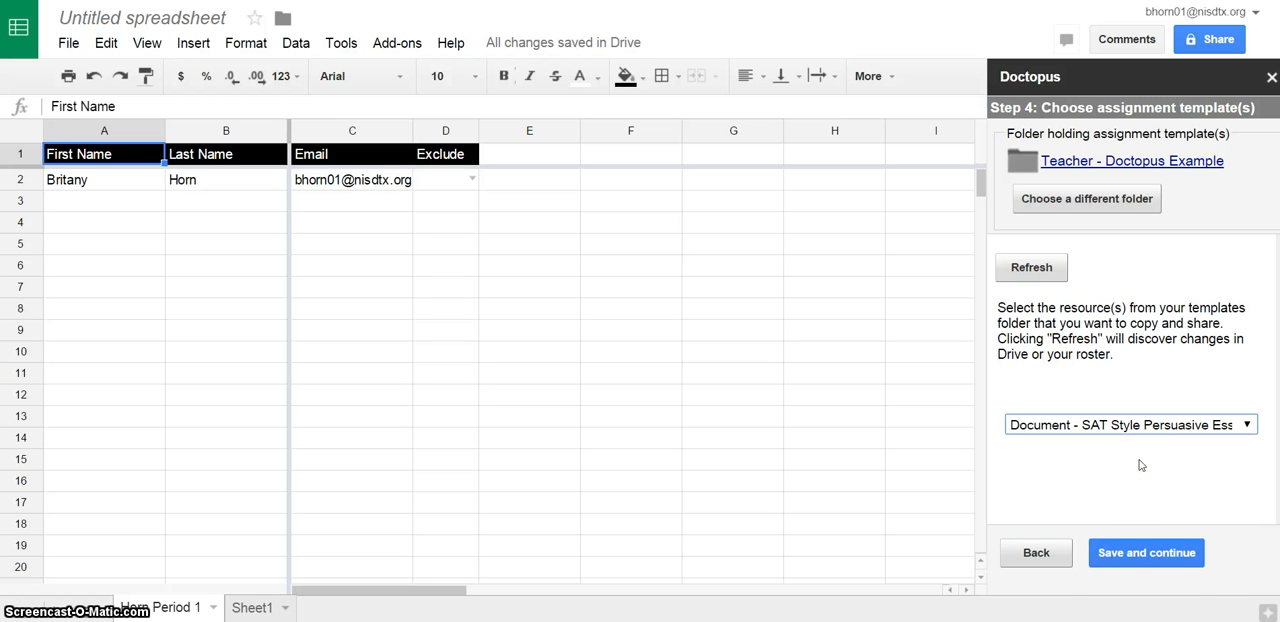
pyautogui.click(1146, 552)
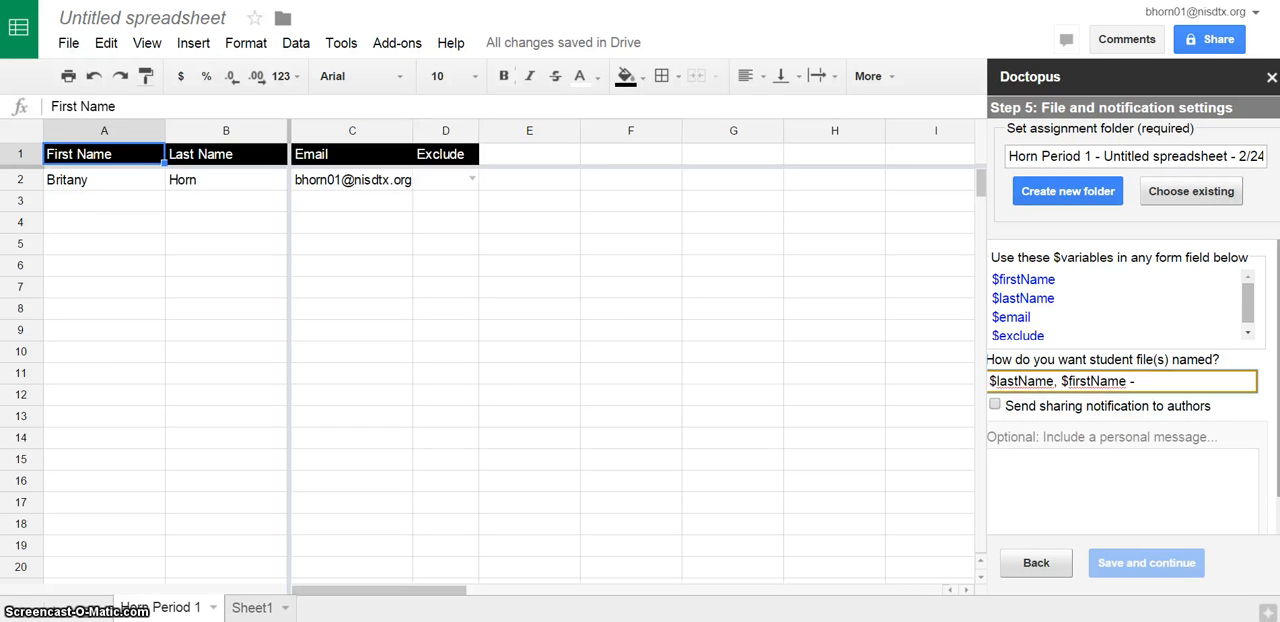
# - Append 'SAT Essay #3' to the file naming pattern and create a new assignment folder
pyautogui.write('SAT Es')
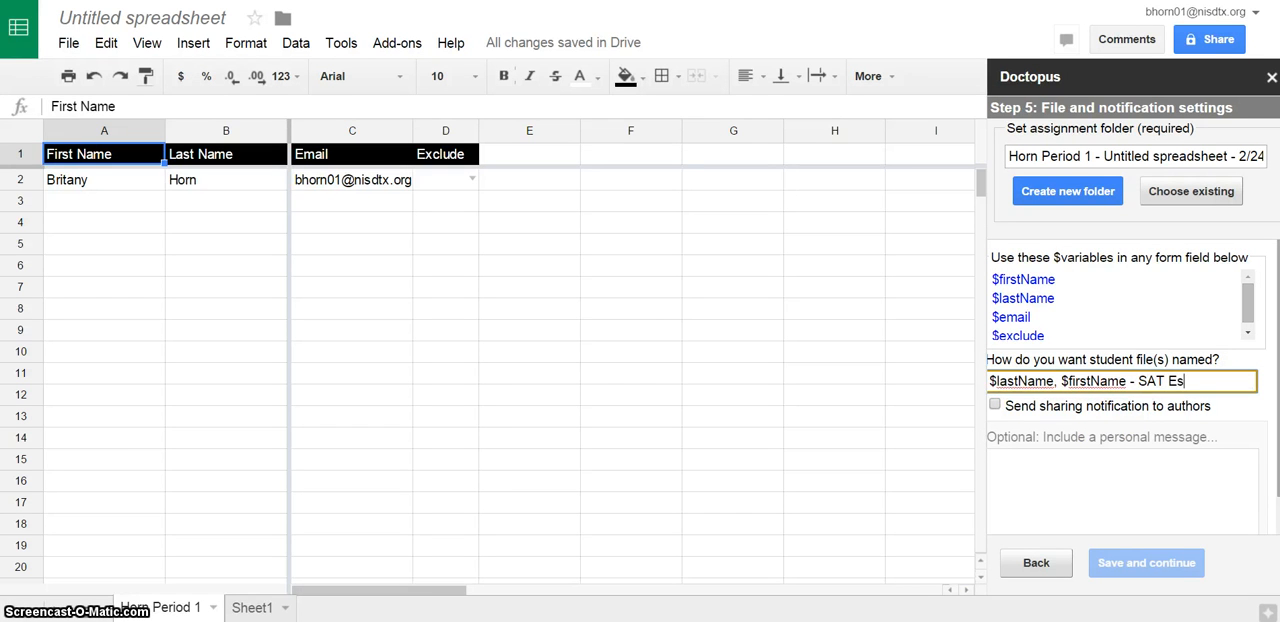
pyautogui.write('say #3')
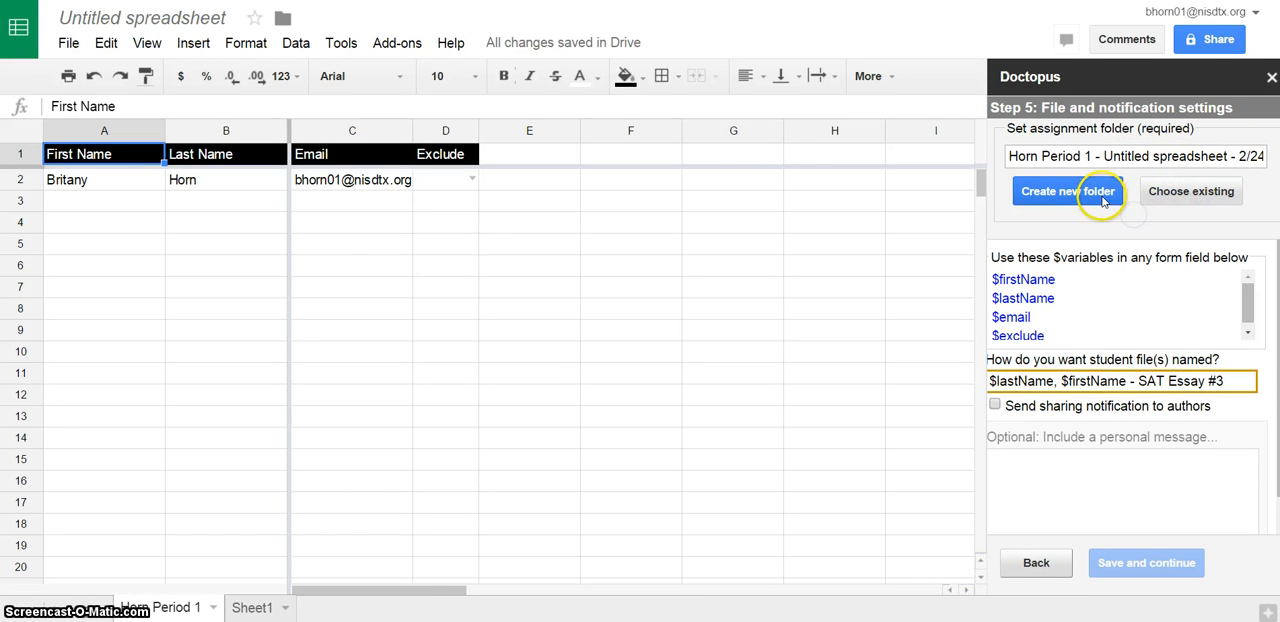
pyautogui.click(1068, 192)
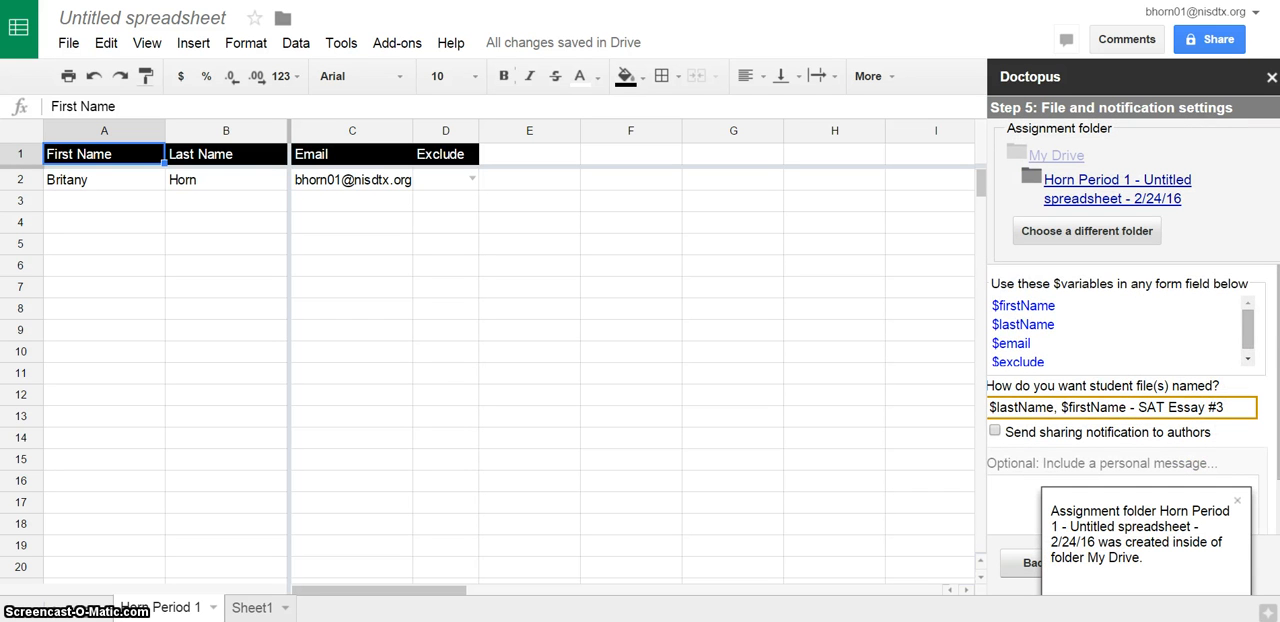
pyautogui.scroll(-3)
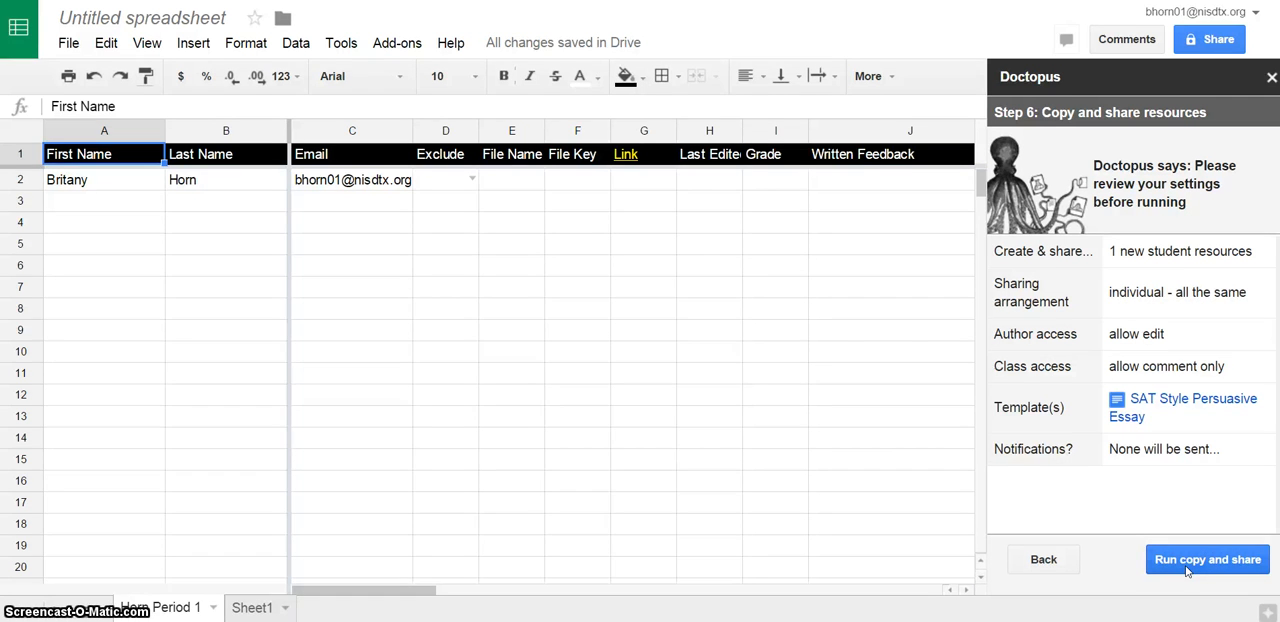
# - Run copy and share to distribute the essay template to the roster
pyautogui.click(1208, 560)
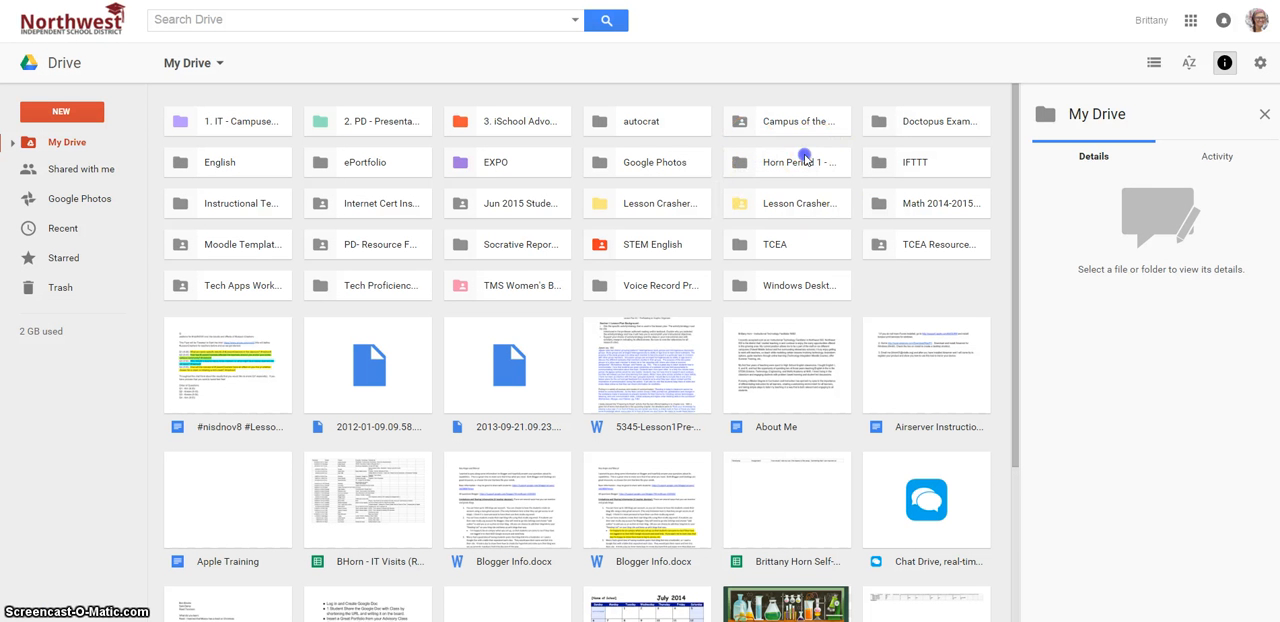
# - Open the 'Horn Period 1 - Untitled spreadsheet - 2/24/16' folder holding Brittany's essay copy
pyautogui.doubleClick(804, 162)
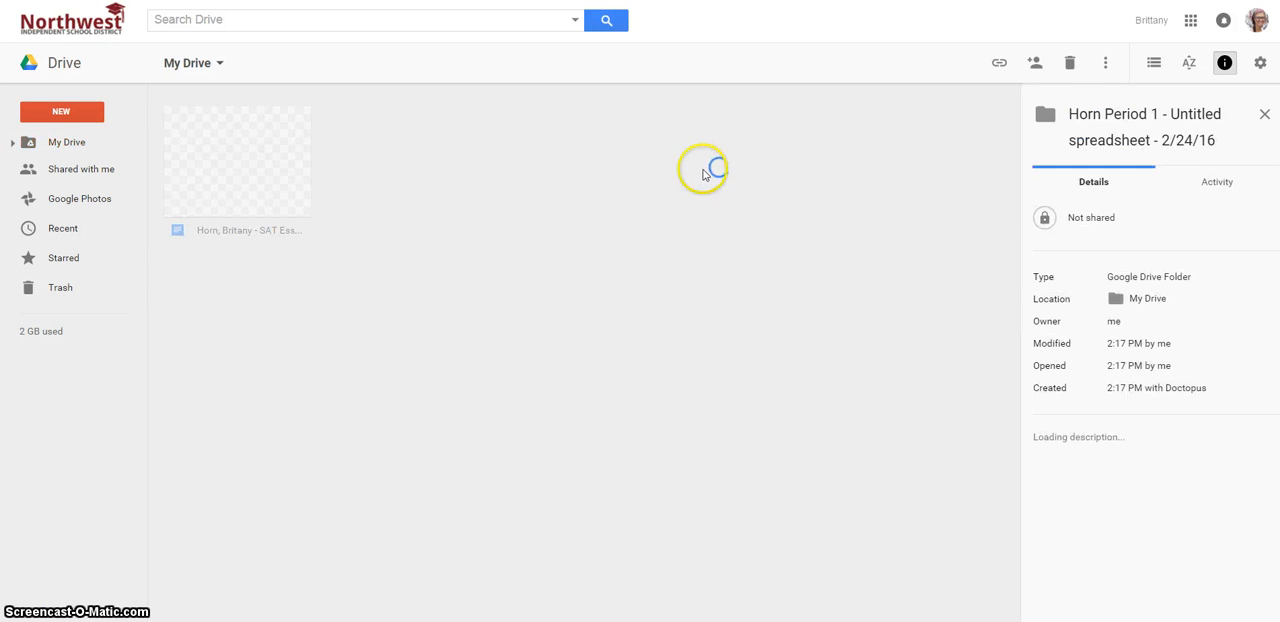
pyautogui.doubleClick(236, 160)
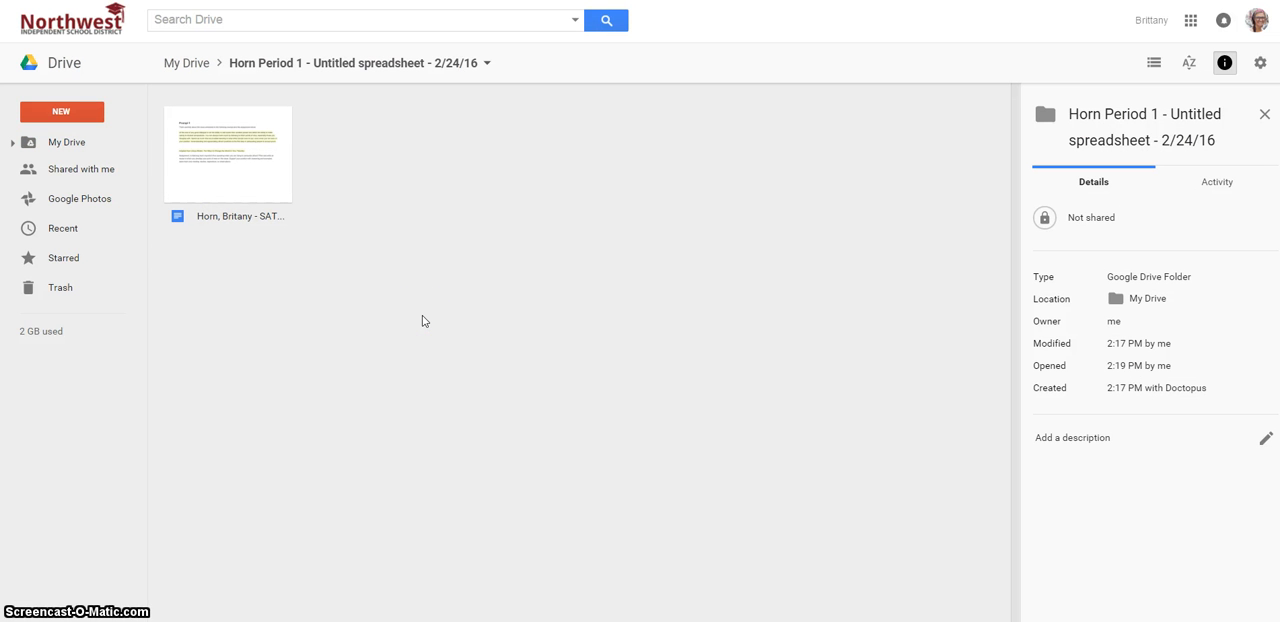